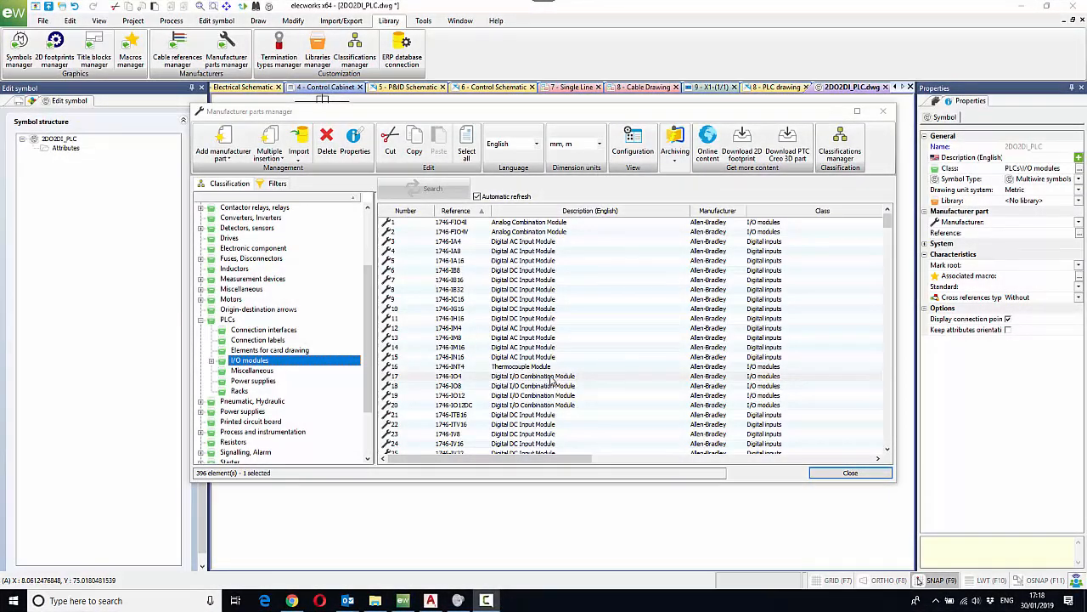
Review the 1746-IO4 module's properties and circuits in the Manufacturer parts manager
{"action": "left_click", "coordinate": [533, 375]}
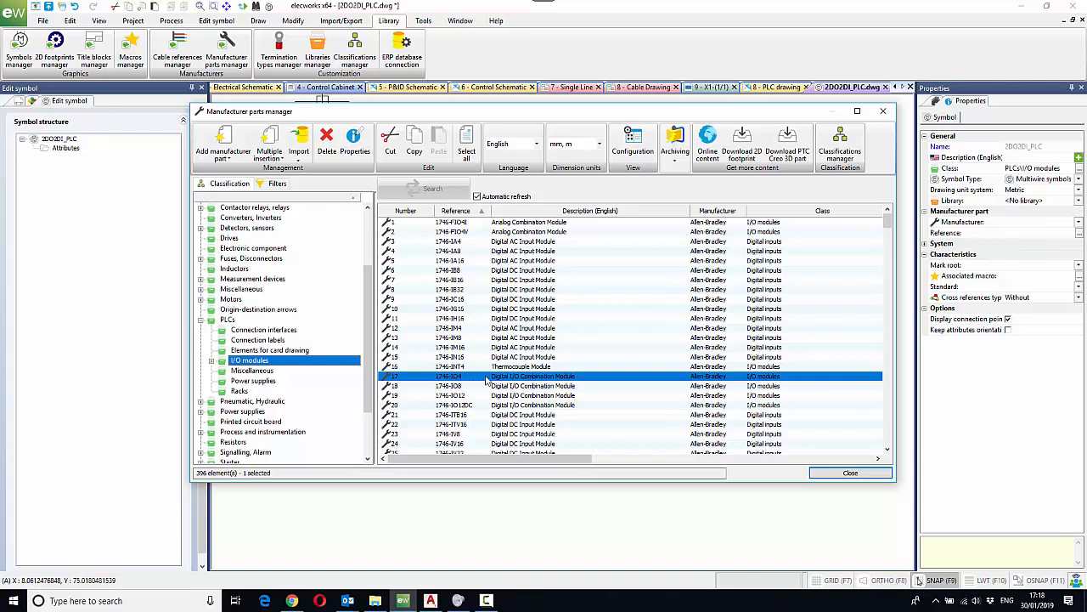
{"action": "right_click", "coordinate": [533, 378]}
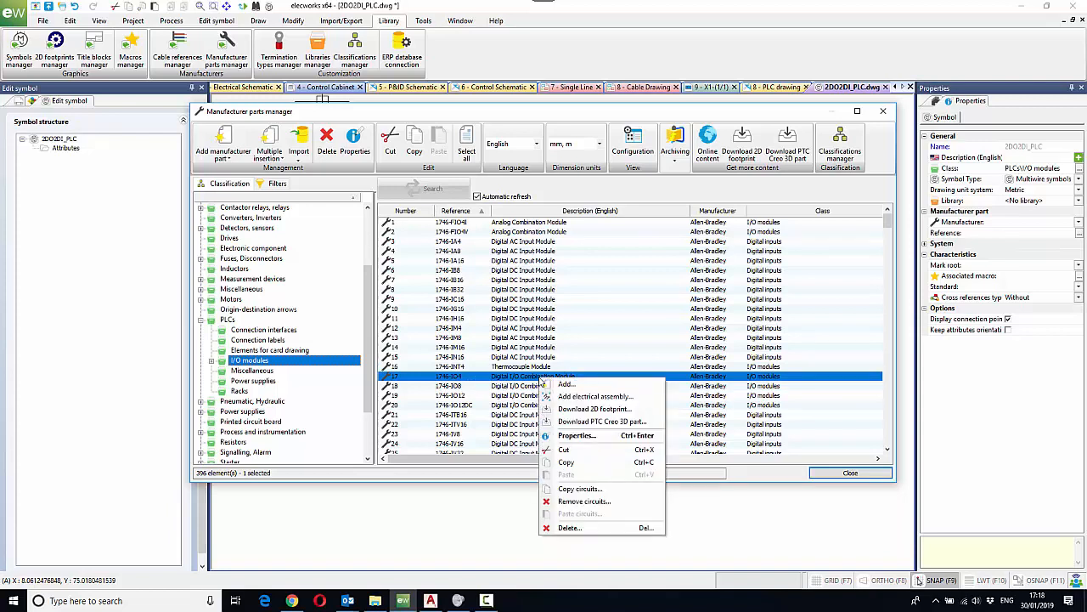
{"action": "left_click", "coordinate": [576, 435]}
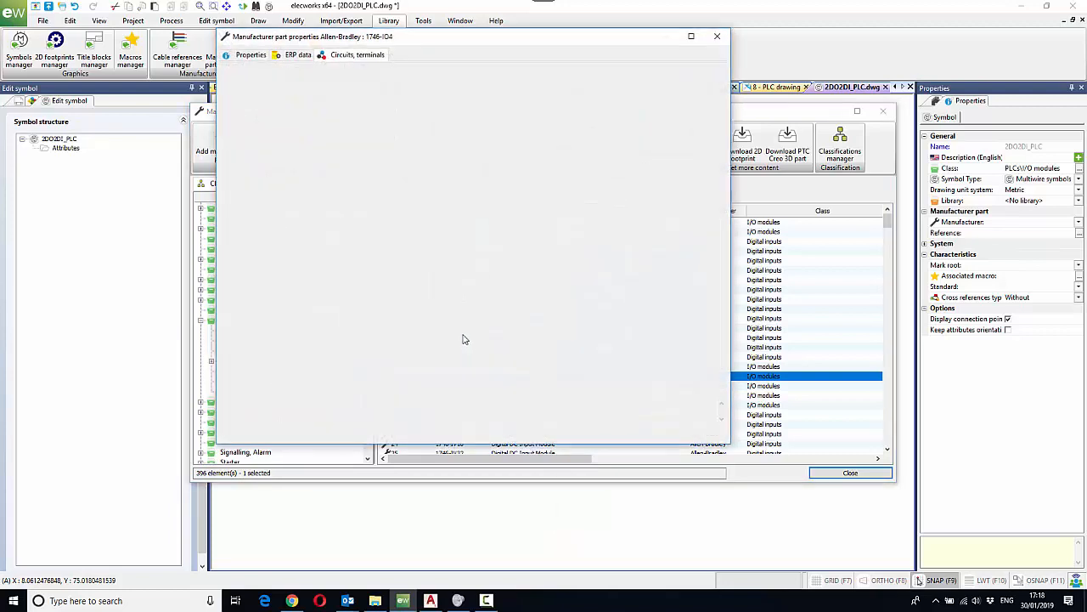
{"action": "left_click", "coordinate": [357, 54]}
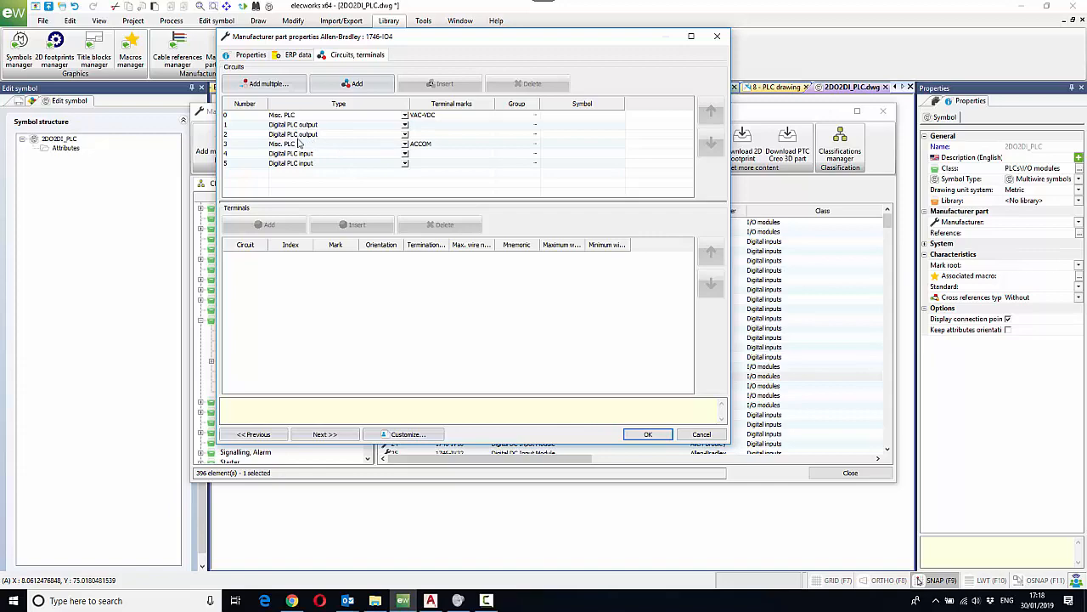
{"action": "mouse_move", "coordinate": [316, 171]}
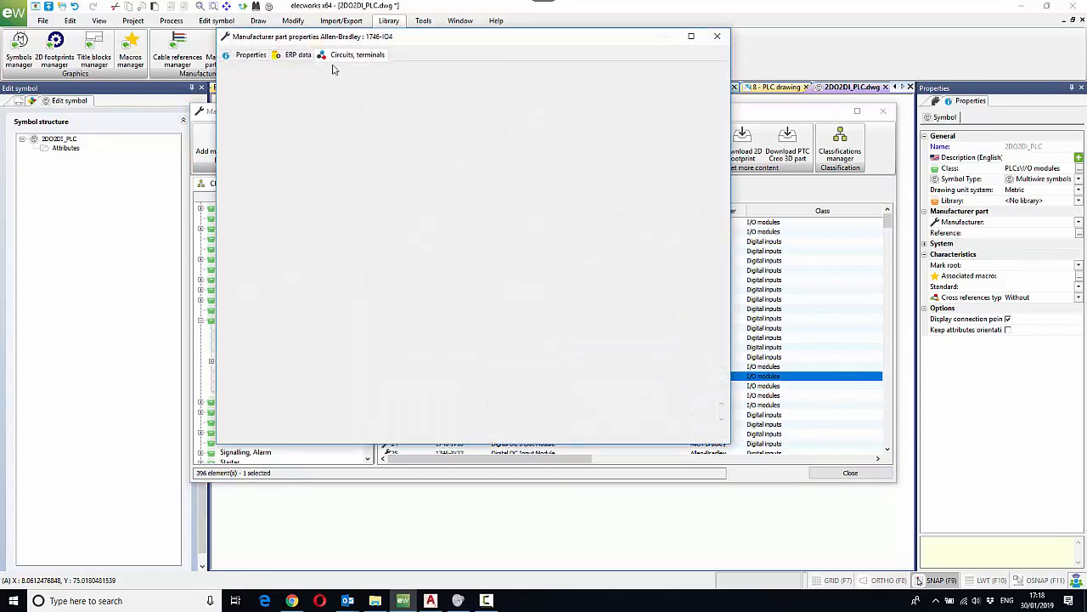
{"action": "left_click", "coordinate": [252, 55]}
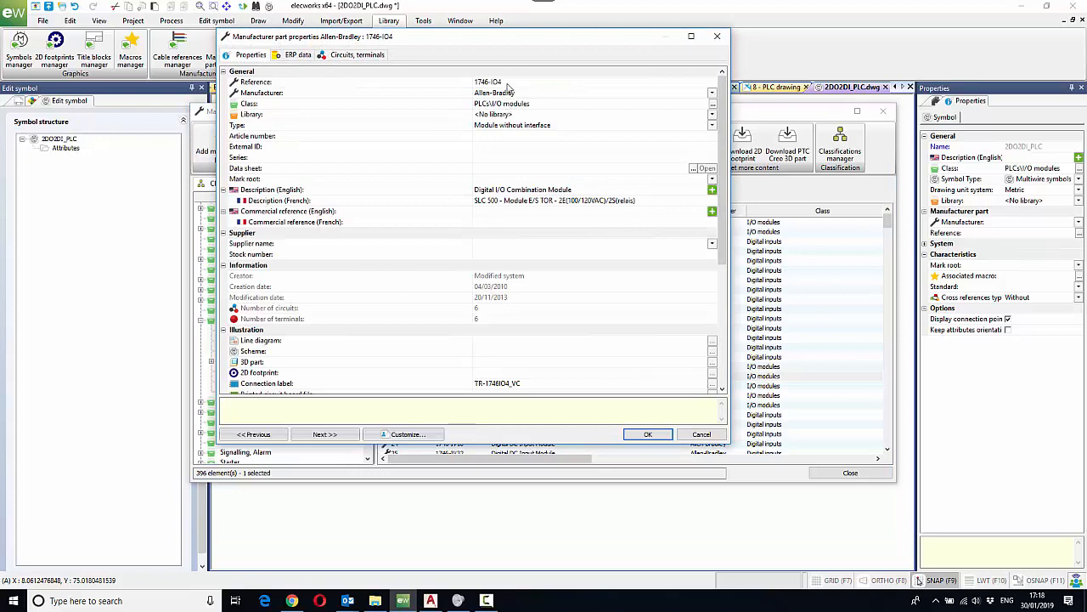
{"action": "left_click", "coordinate": [510, 81]}
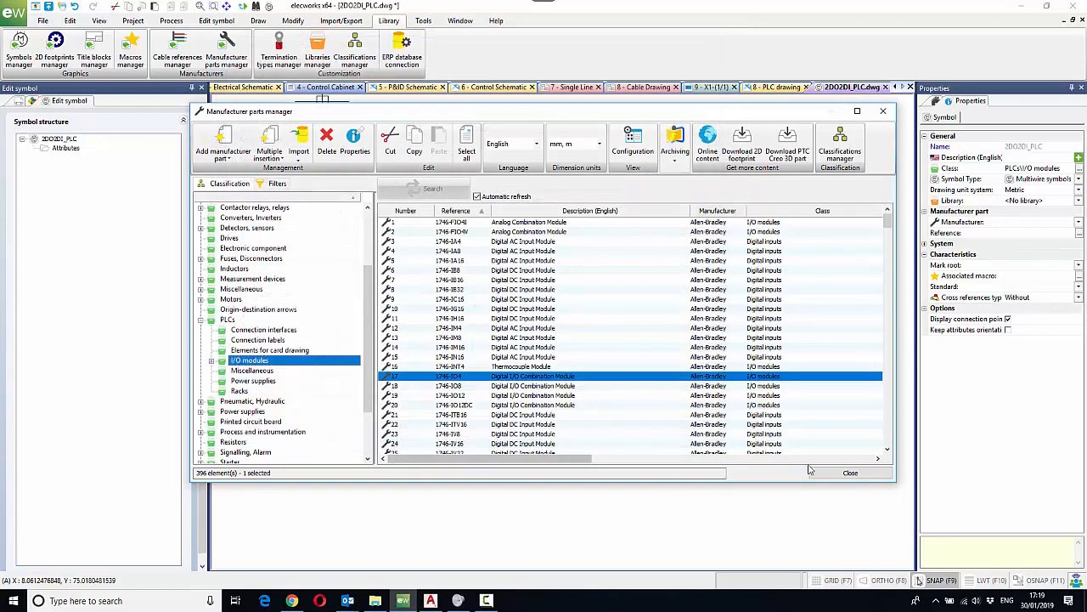
Close the parts manager and start Insert attribute on the PLC symbol
{"action": "left_click", "coordinate": [850, 472]}
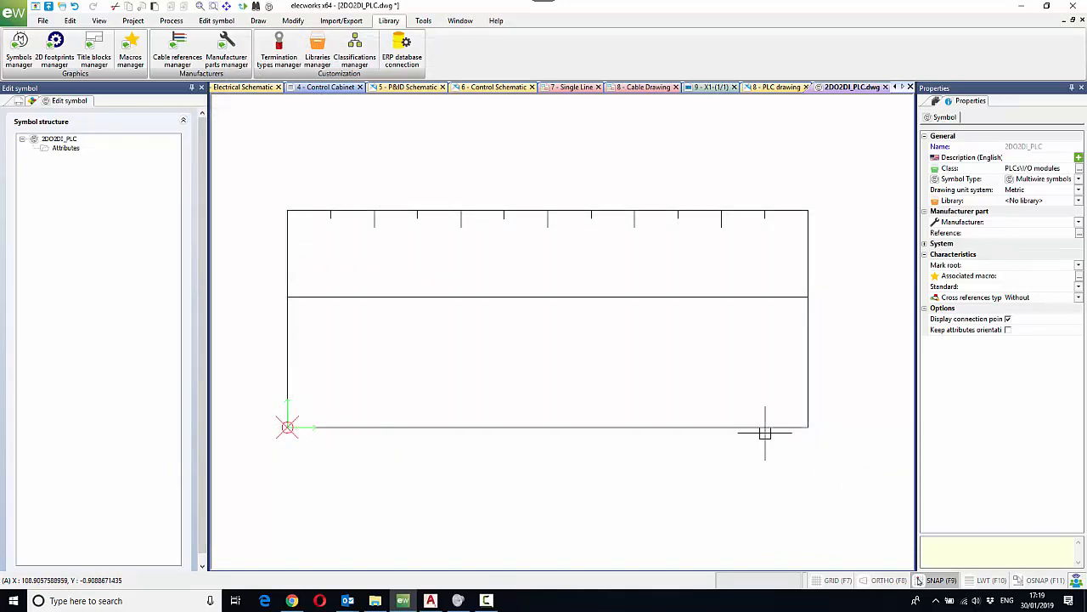
{"action": "mouse_move", "coordinate": [547, 310]}
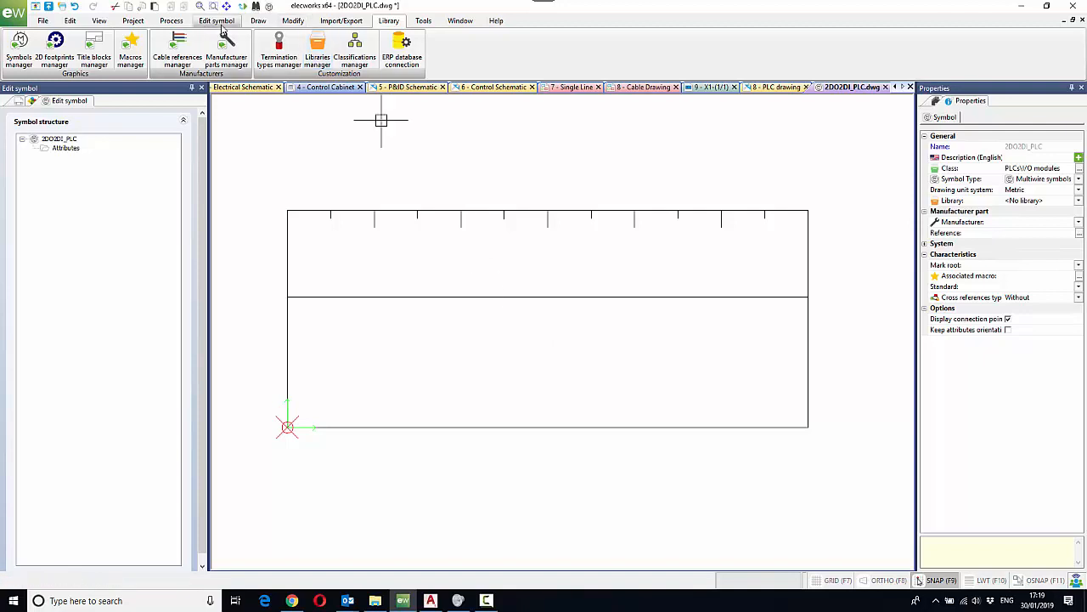
{"action": "left_click", "coordinate": [215, 20]}
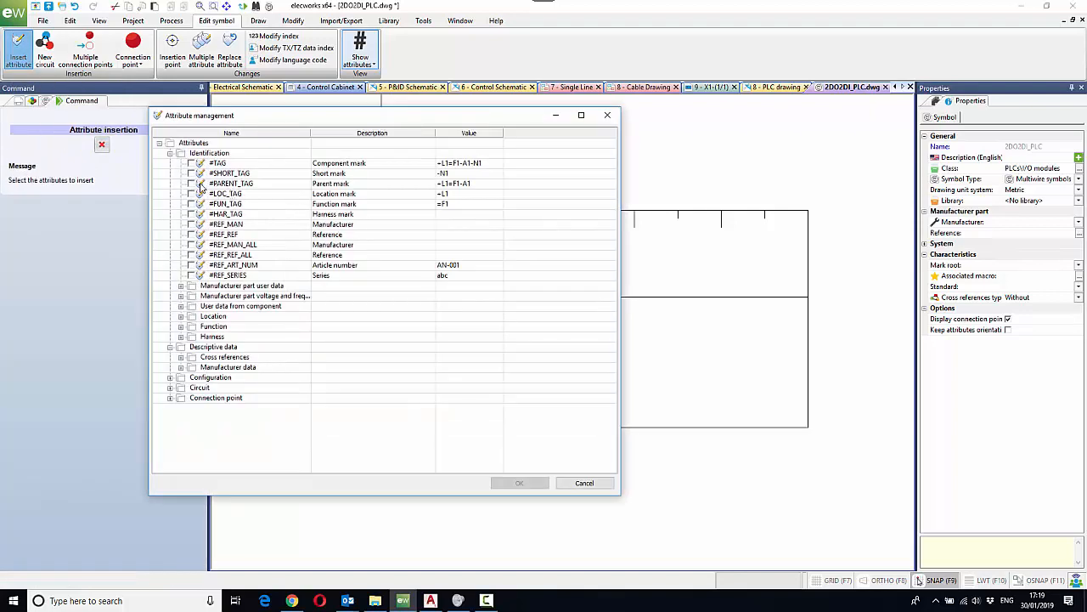
Choose #TAG, #LOC_TAG, #FUN_TAG, #REF_MAN, #REF_REF and #REF_TZ_0_L1 attributes and confirm
{"action": "left_click", "coordinate": [218, 163]}
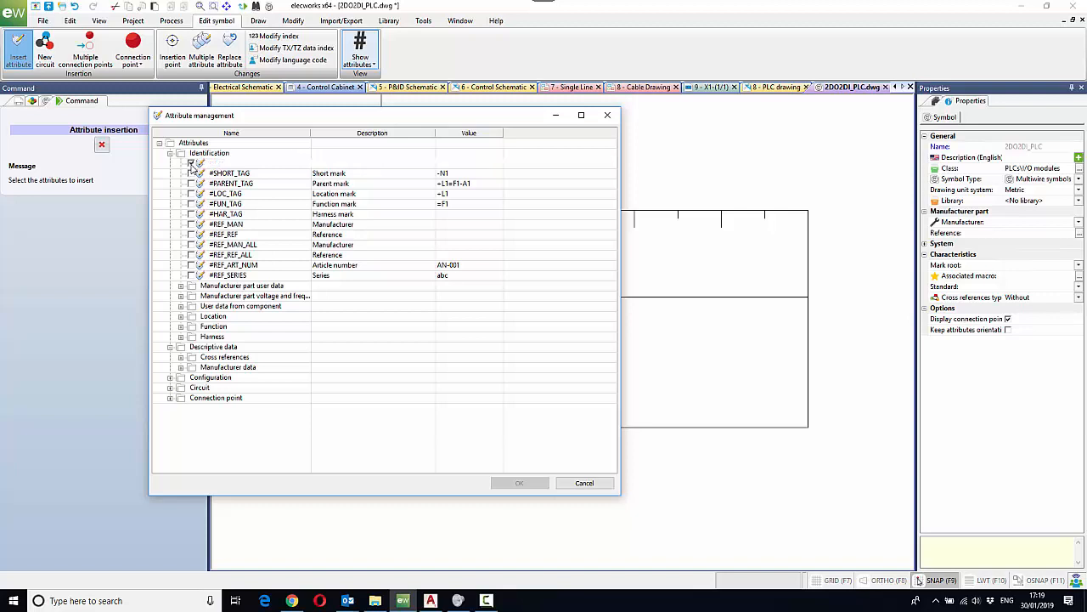
{"action": "left_click", "coordinate": [190, 163]}
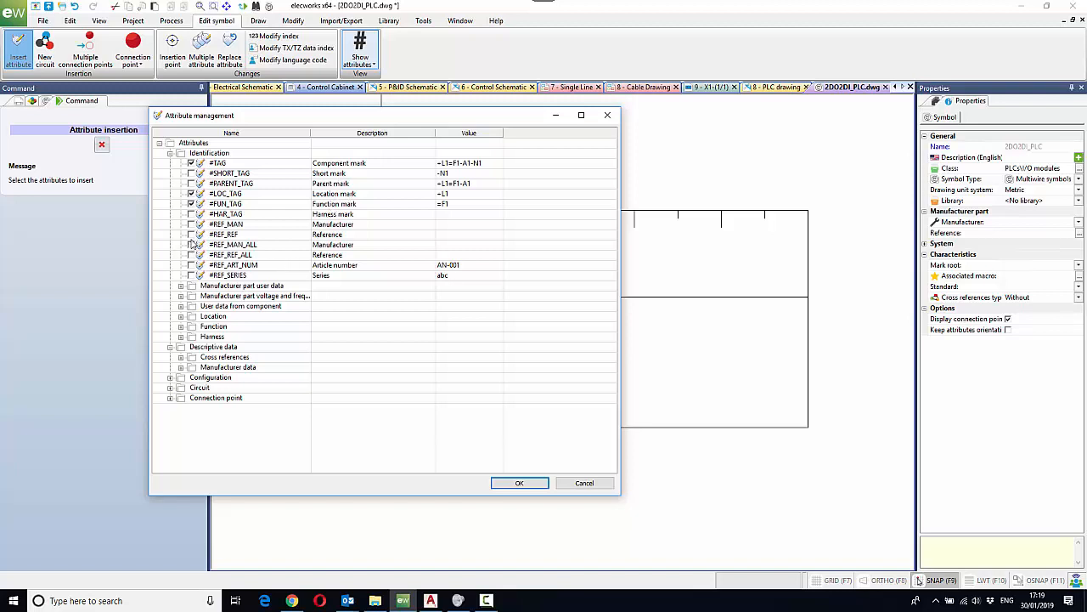
{"action": "left_click", "coordinate": [191, 225]}
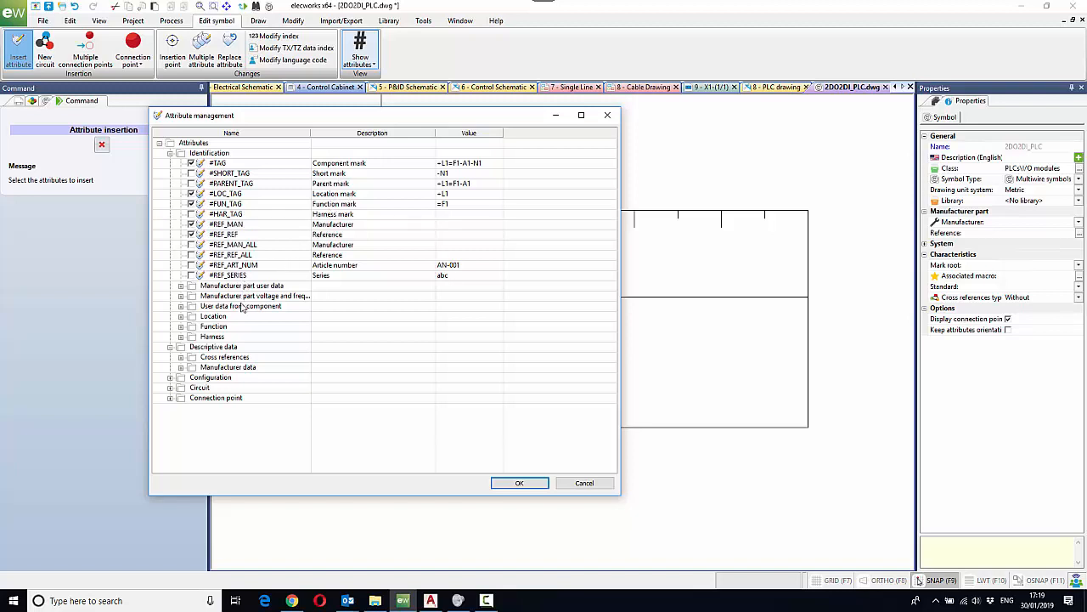
{"action": "mouse_move", "coordinate": [207, 328]}
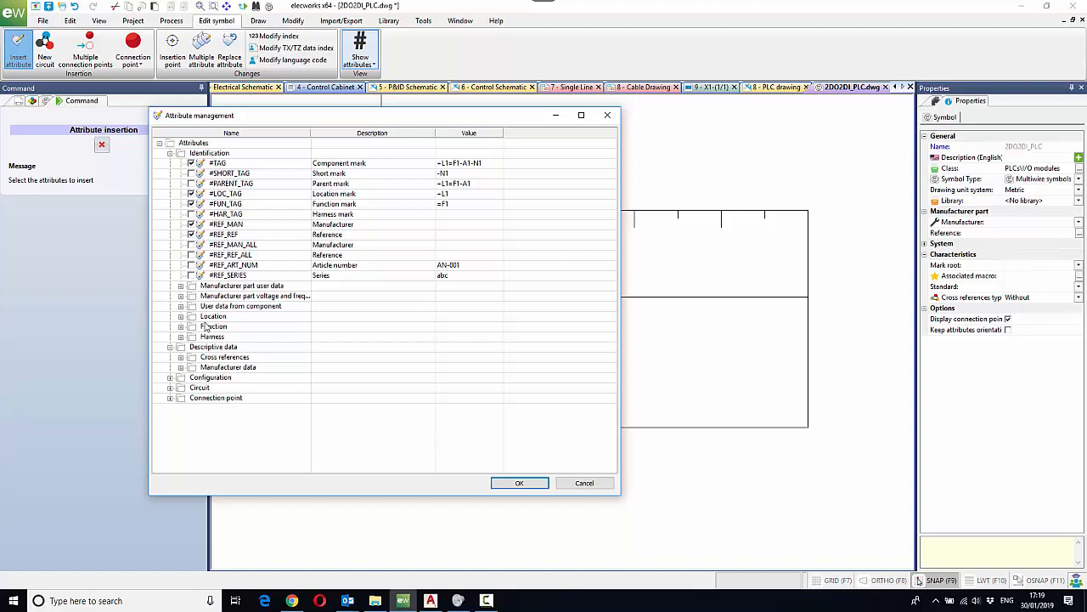
{"action": "mouse_move", "coordinate": [274, 337]}
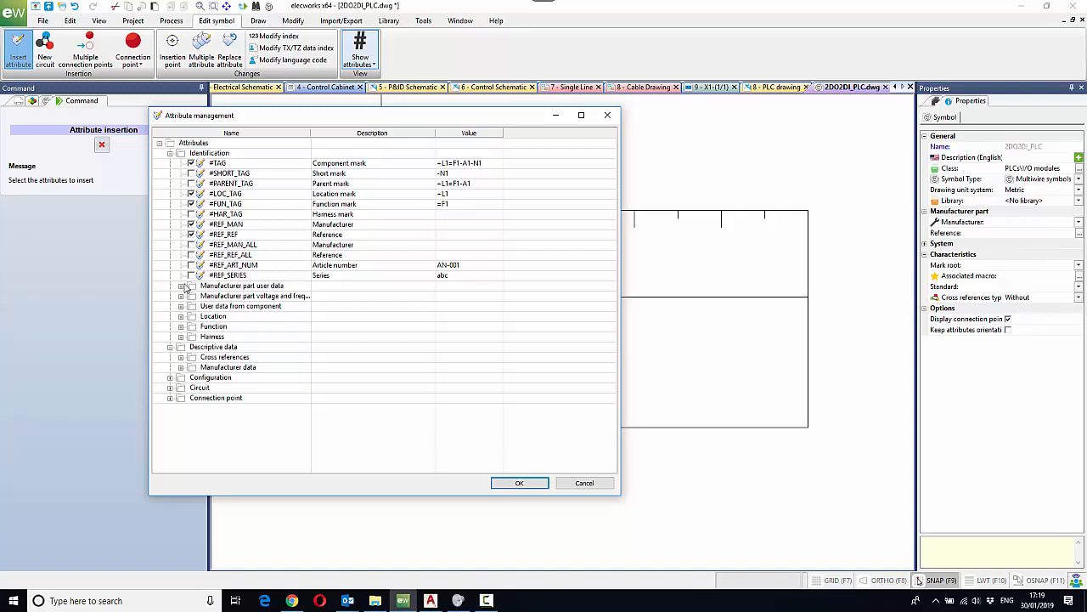
{"action": "left_click", "coordinate": [180, 286]}
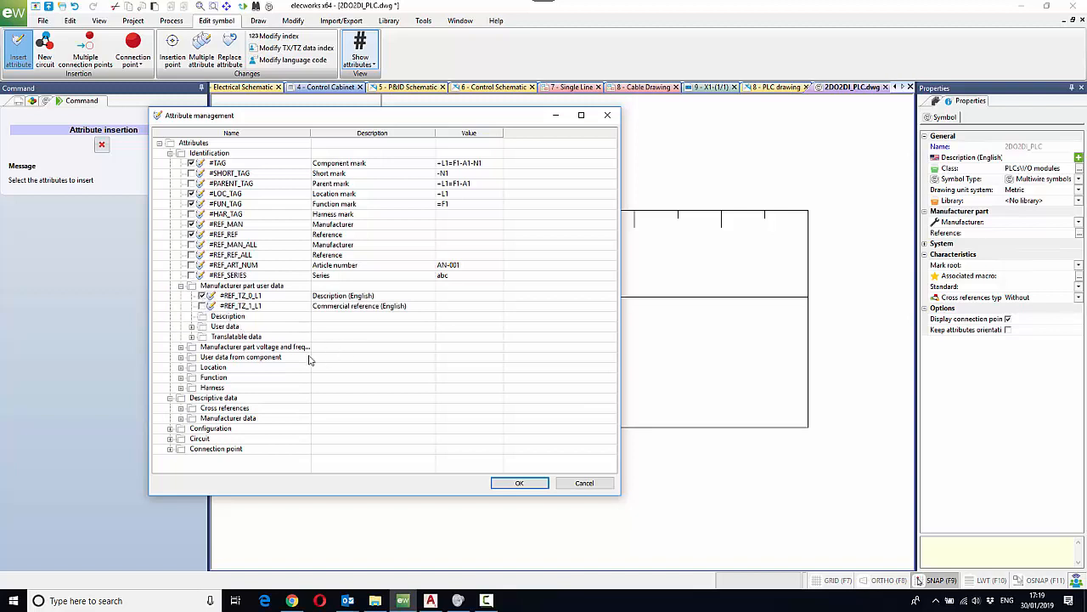
{"action": "mouse_move", "coordinate": [355, 348]}
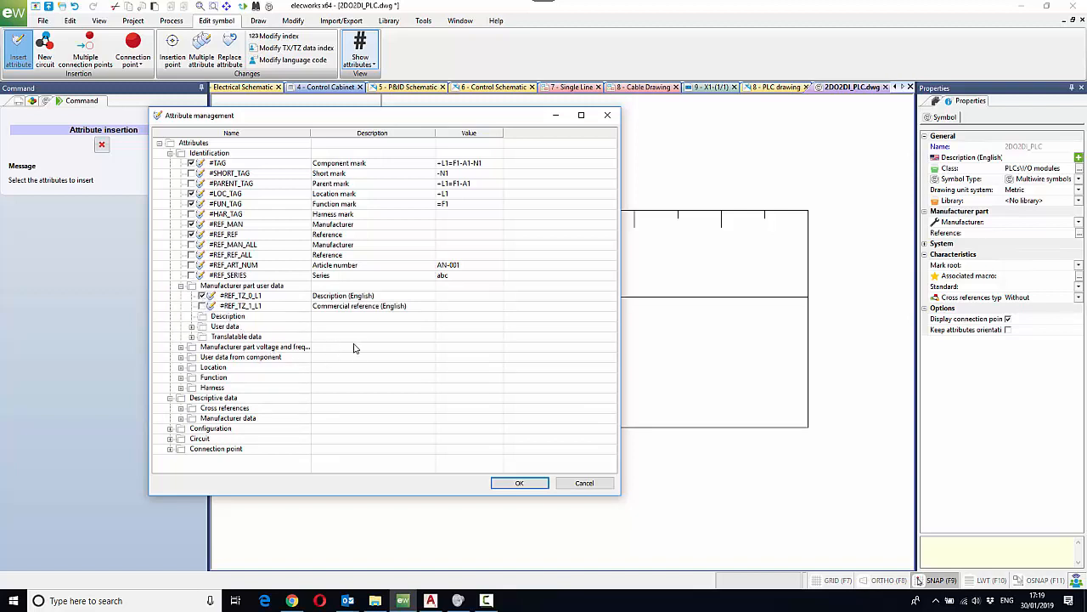
{"action": "left_click", "coordinate": [191, 326]}
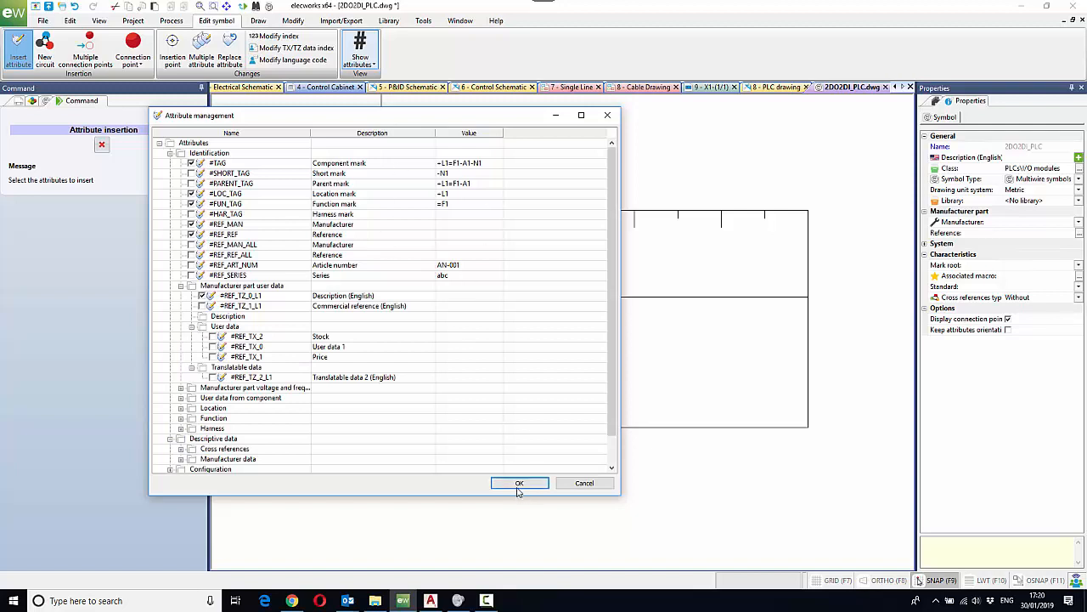
{"action": "left_click", "coordinate": [520, 483]}
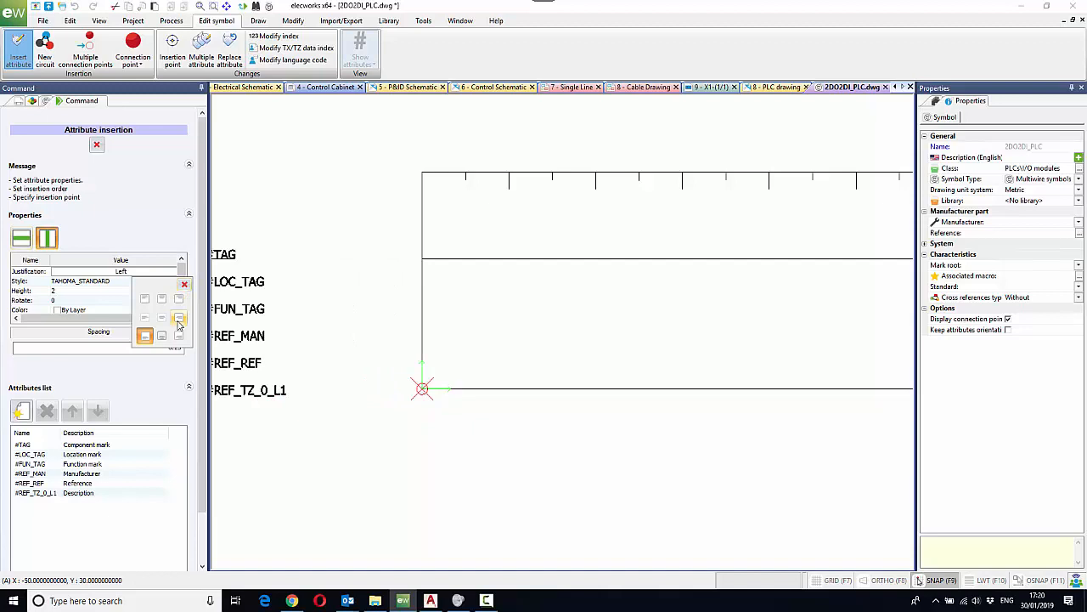
Place the six attributes right-justified left of the symbol's top edge
{"action": "left_click", "coordinate": [179, 319]}
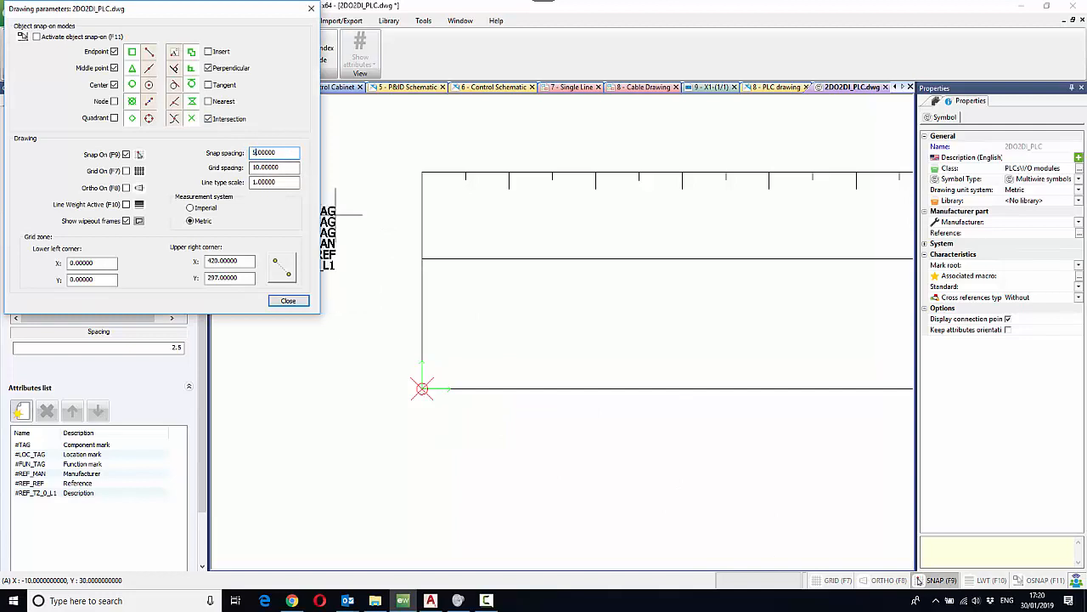
{"action": "left_click", "coordinate": [288, 299]}
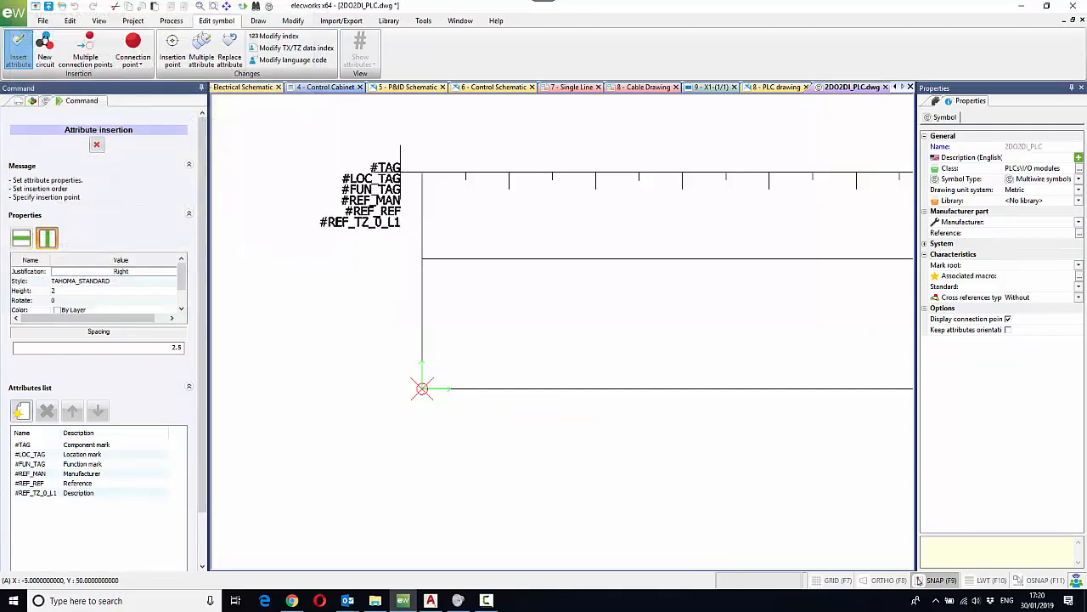
{"action": "left_click", "coordinate": [360, 49]}
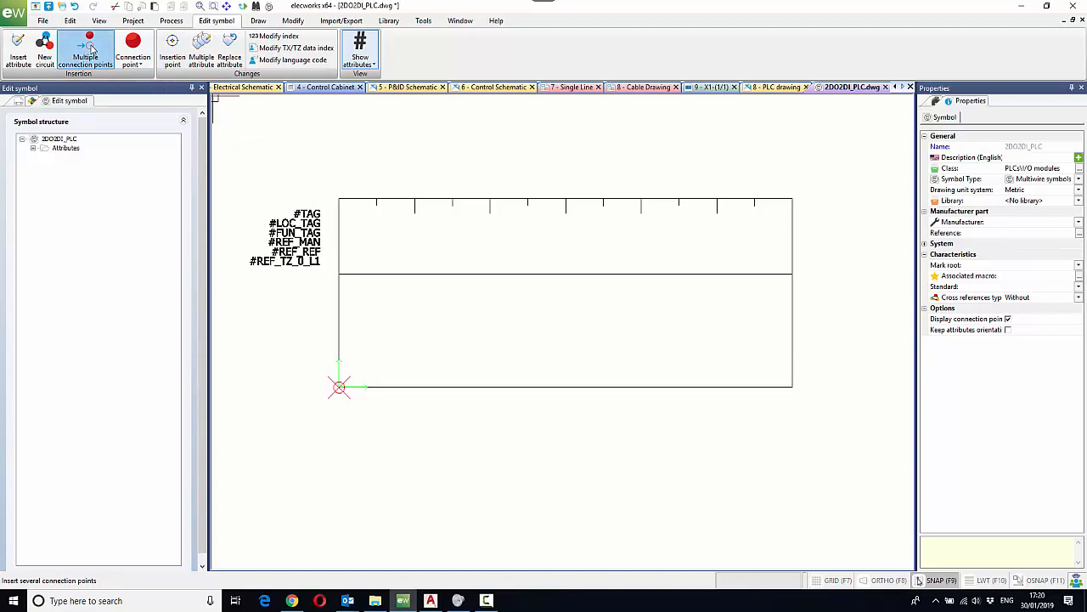
Set up multiple connection points using the six circuits of the 1746-IO4 manufacturer part
{"action": "left_click", "coordinate": [85, 51]}
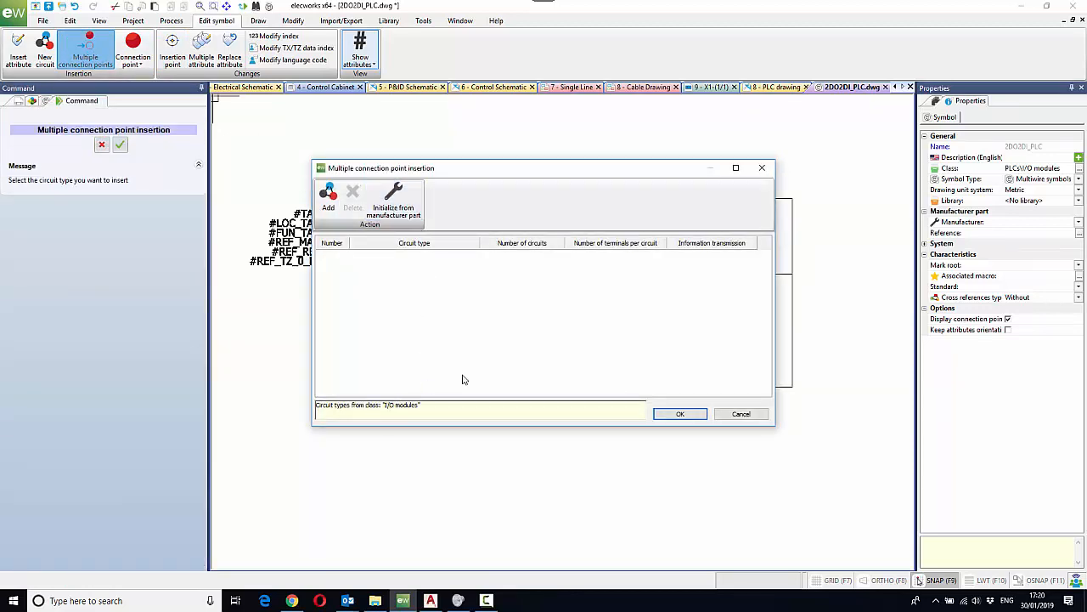
{"action": "mouse_move", "coordinate": [394, 202]}
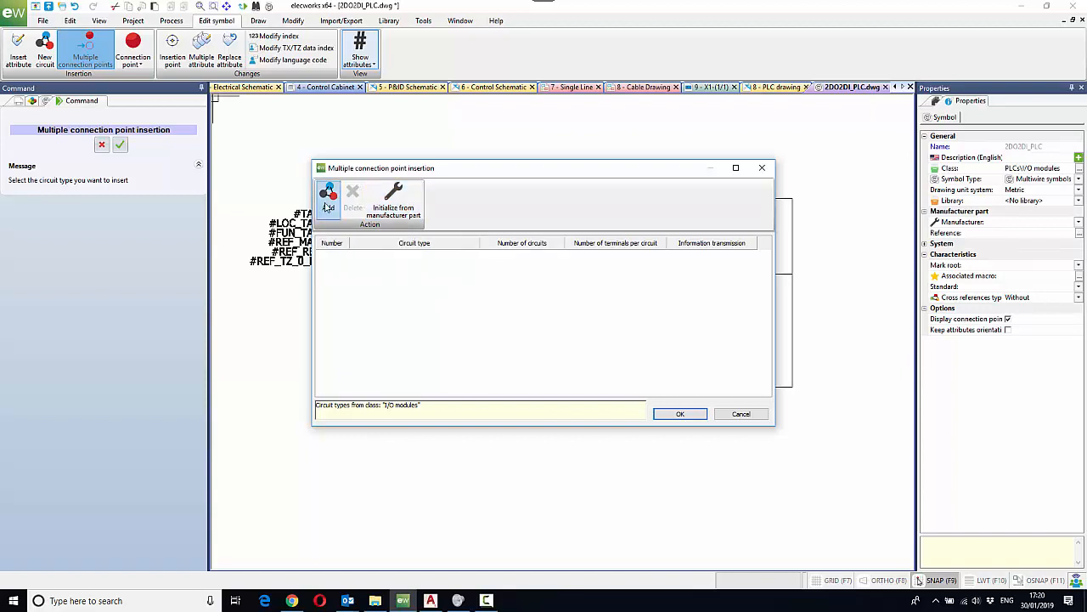
{"action": "left_click", "coordinate": [328, 193]}
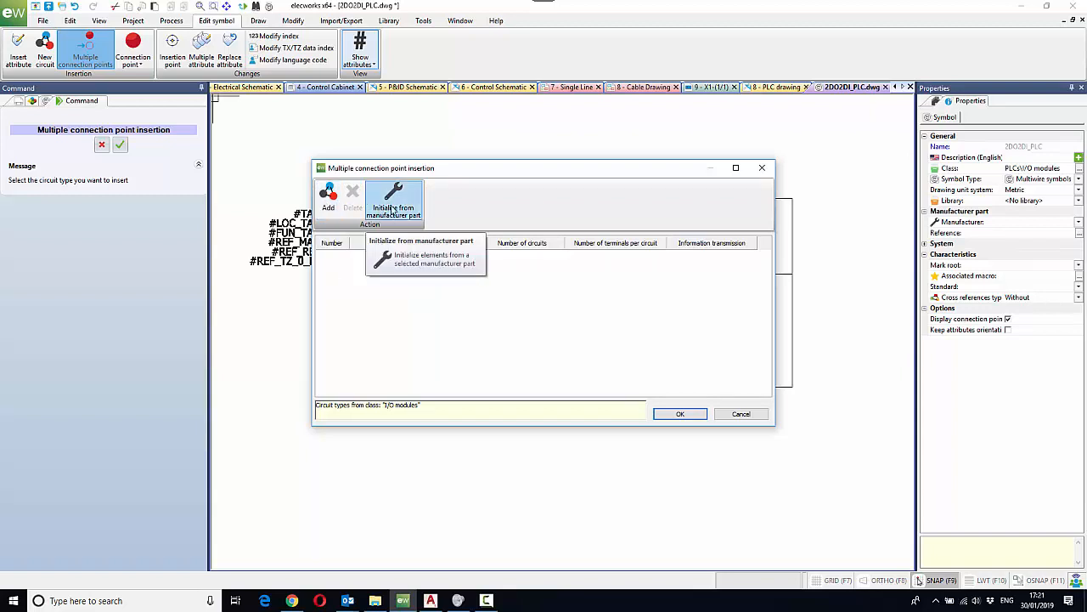
{"action": "left_click", "coordinate": [392, 208]}
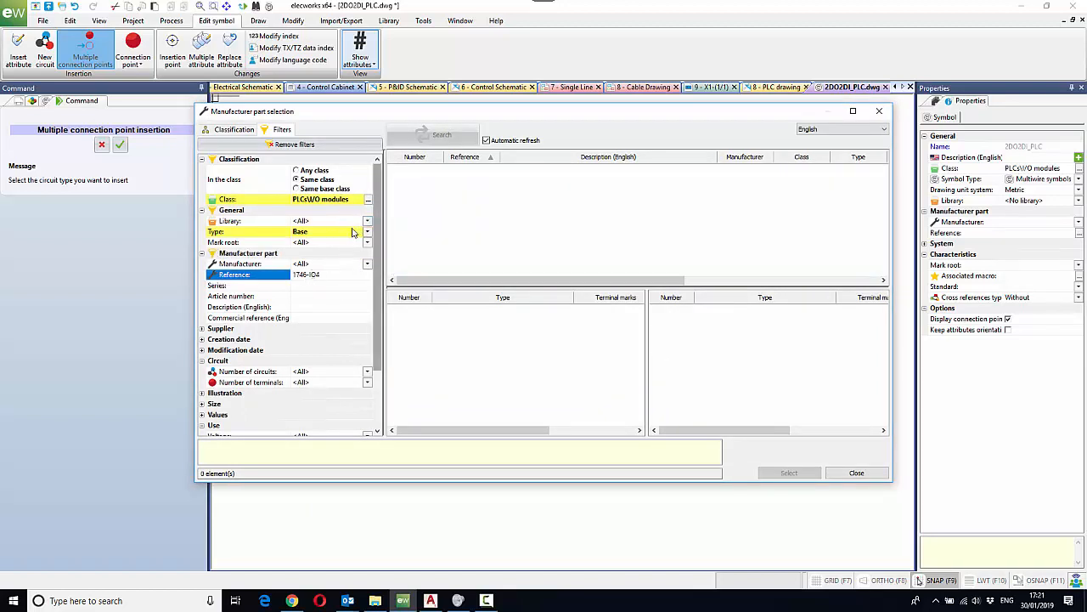
{"action": "left_click", "coordinate": [367, 231]}
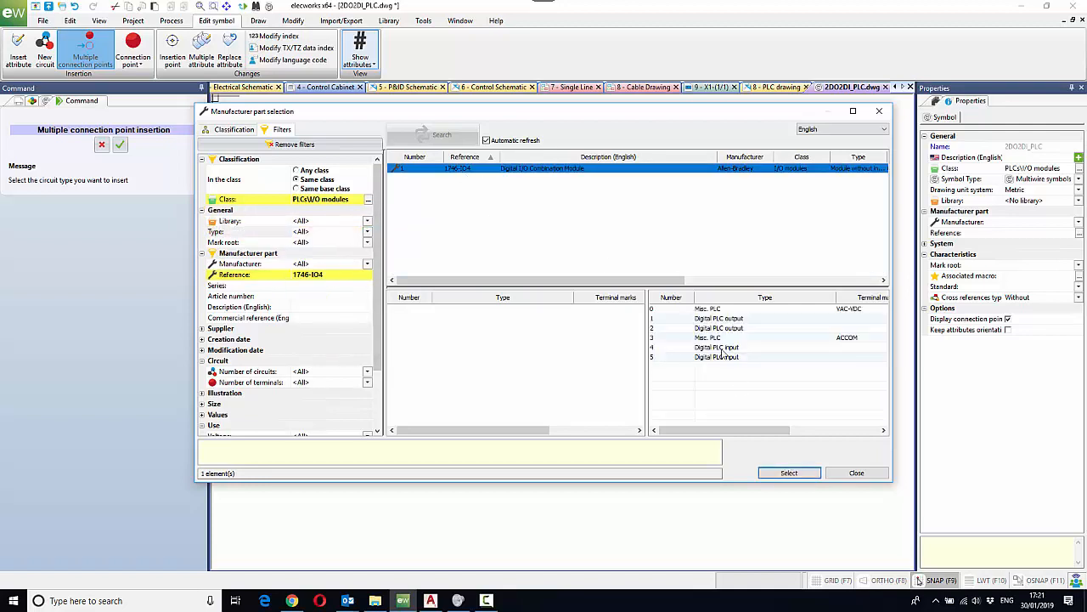
{"action": "left_click", "coordinate": [788, 473]}
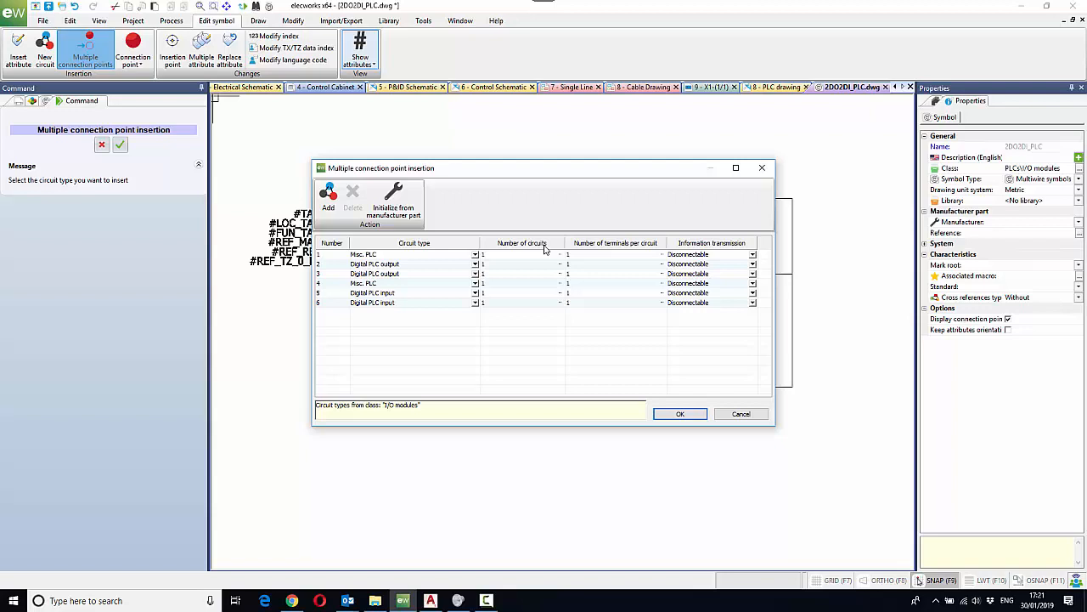
{"action": "mouse_move", "coordinate": [486, 299]}
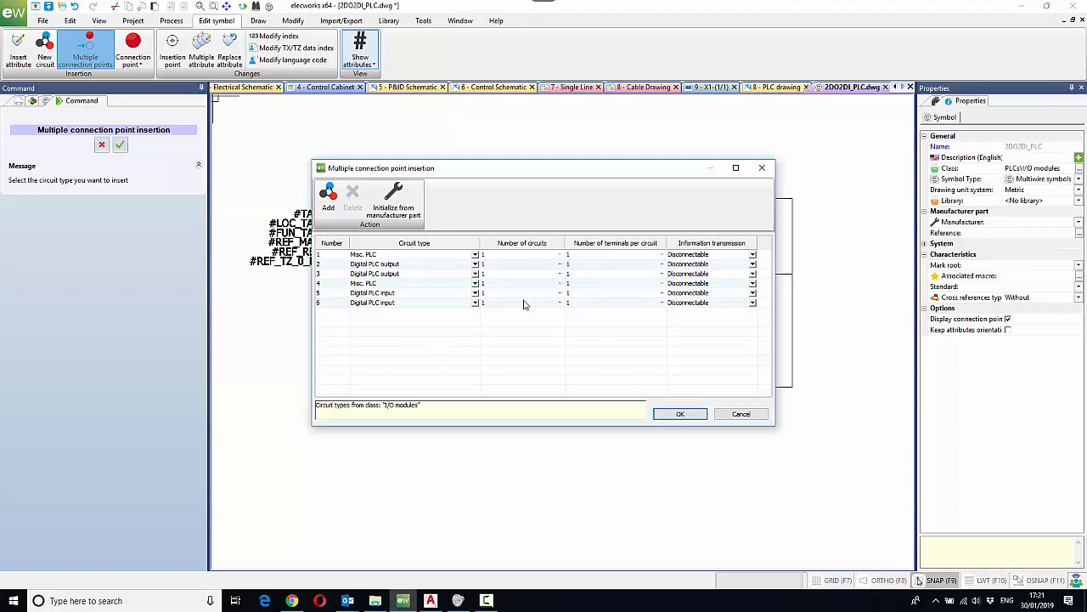
{"action": "mouse_move", "coordinate": [455, 268]}
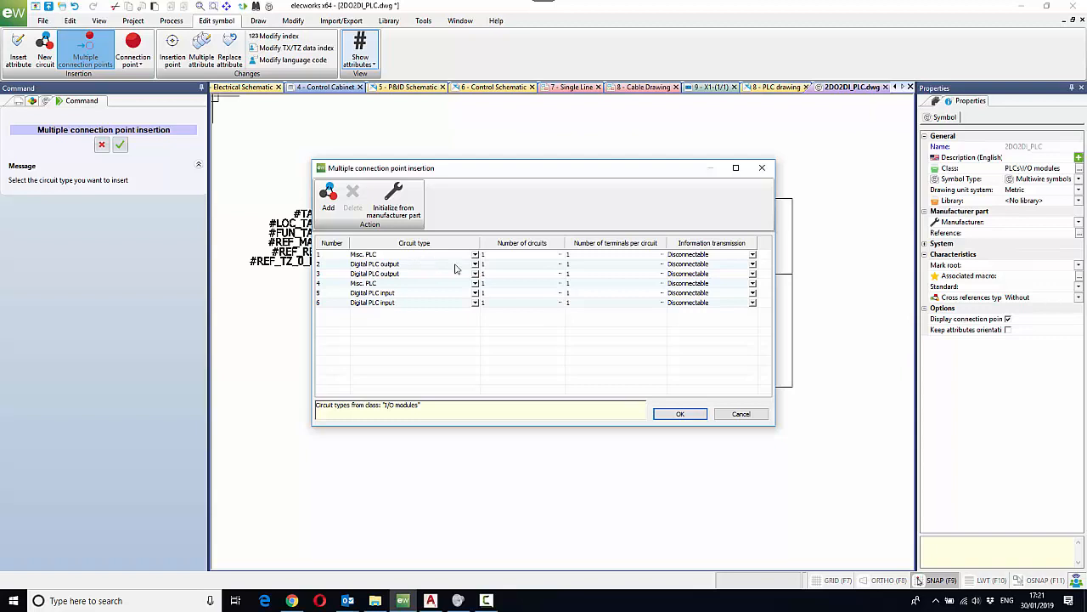
{"action": "mouse_move", "coordinate": [680, 414]}
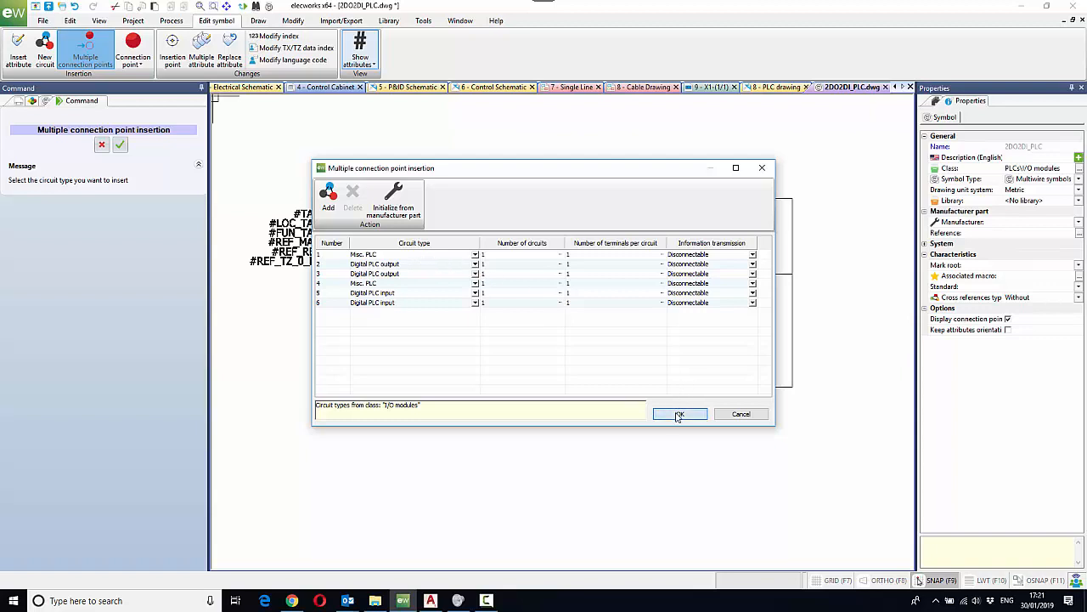
{"action": "left_click", "coordinate": [680, 415]}
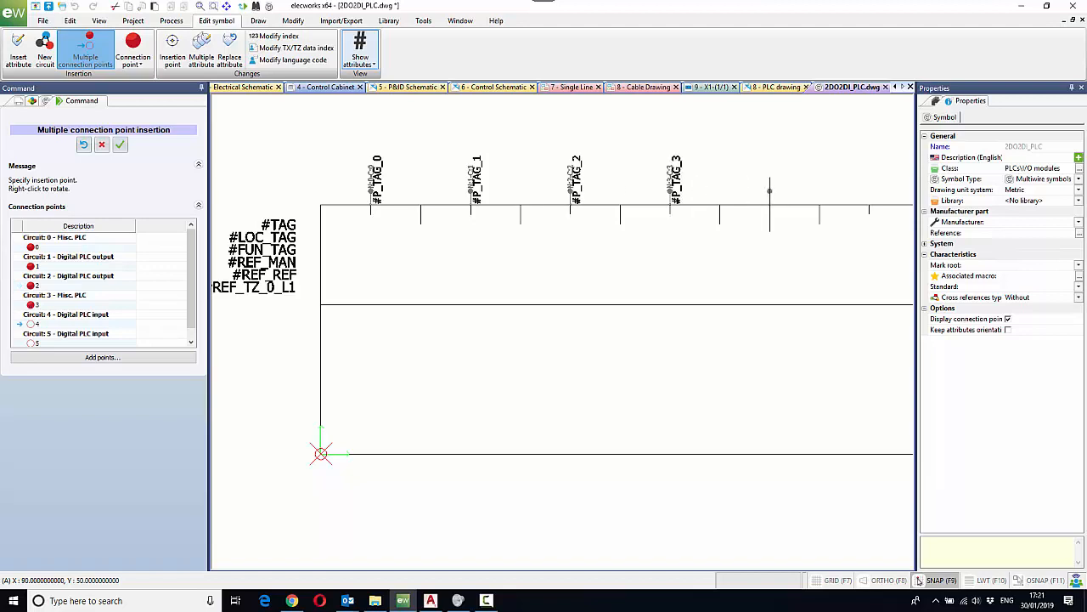
Place the six connection points along the symbol's top edge
{"action": "left_click", "coordinate": [119, 145]}
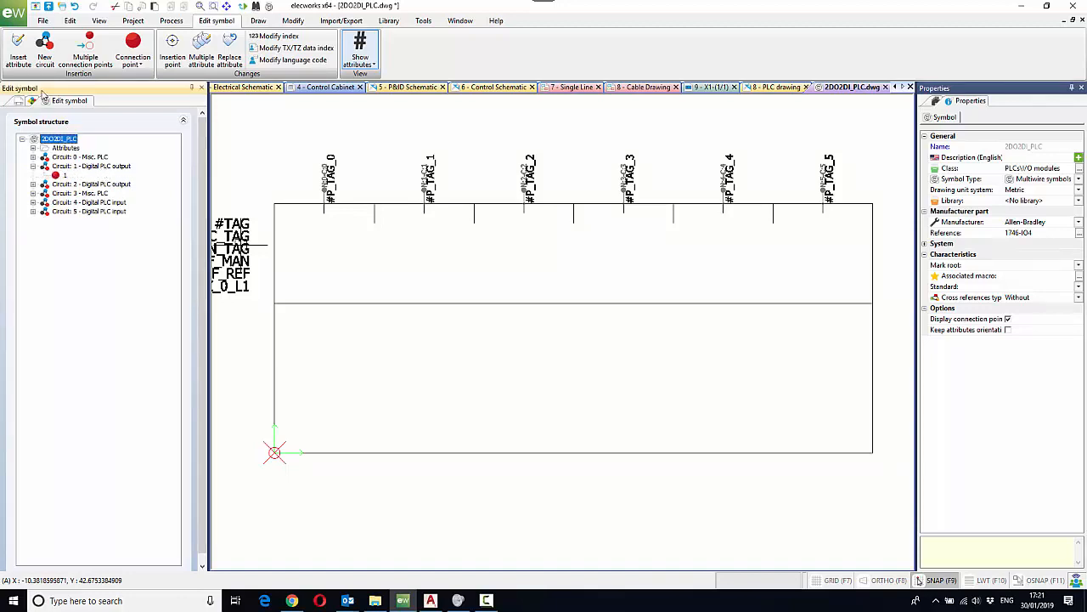
Start Insert attribute and expand the Circuit > PLC attribute groups
{"action": "left_click", "coordinate": [17, 48]}
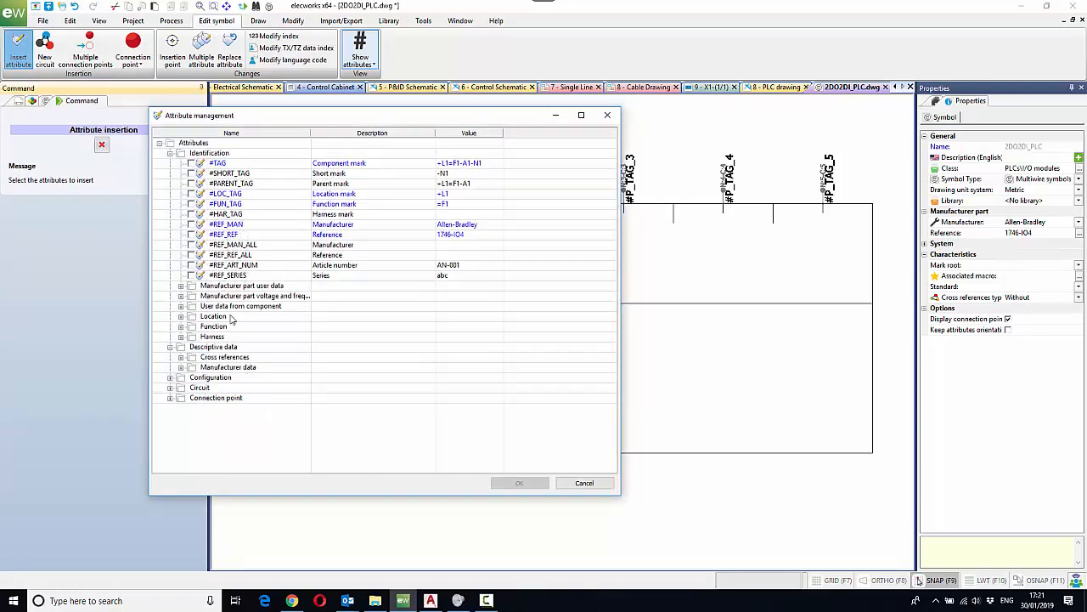
{"action": "mouse_move", "coordinate": [216, 221]}
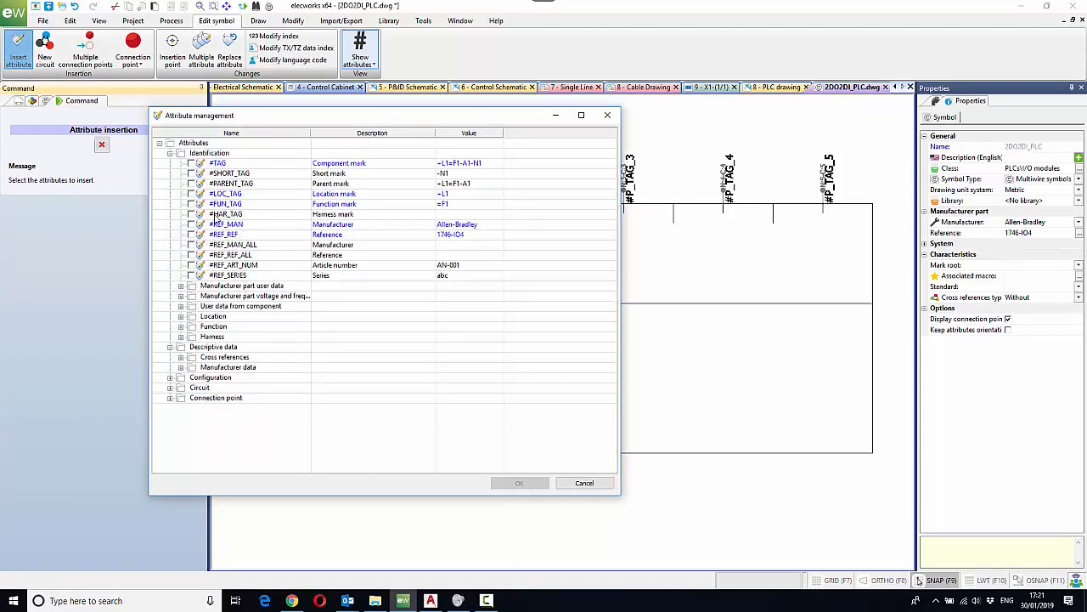
{"action": "left_click", "coordinate": [180, 387]}
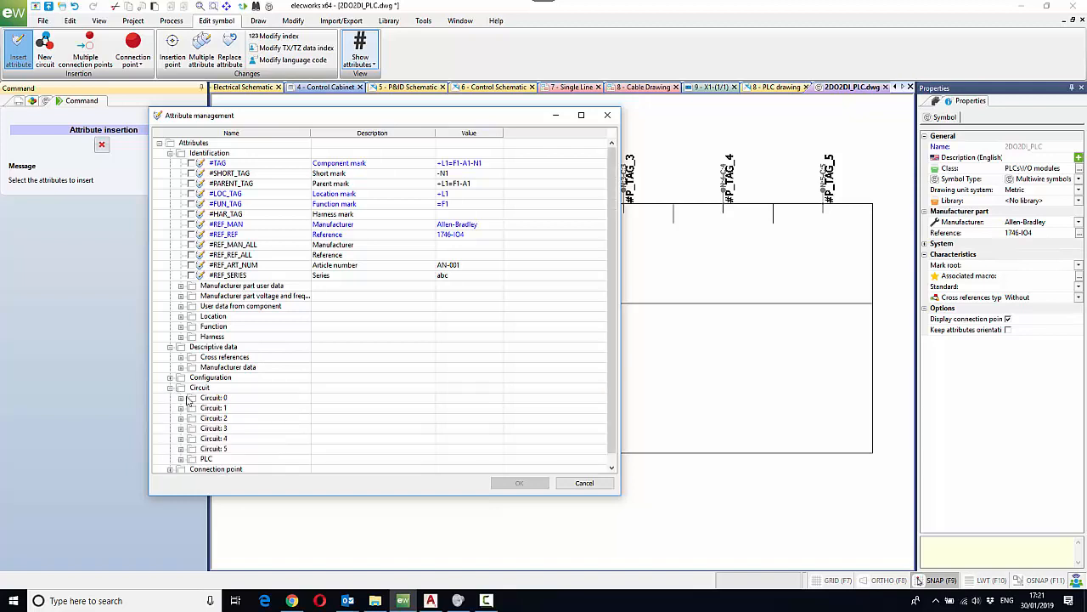
{"action": "scroll", "scroll_direction": "down", "scroll_amount": 3}
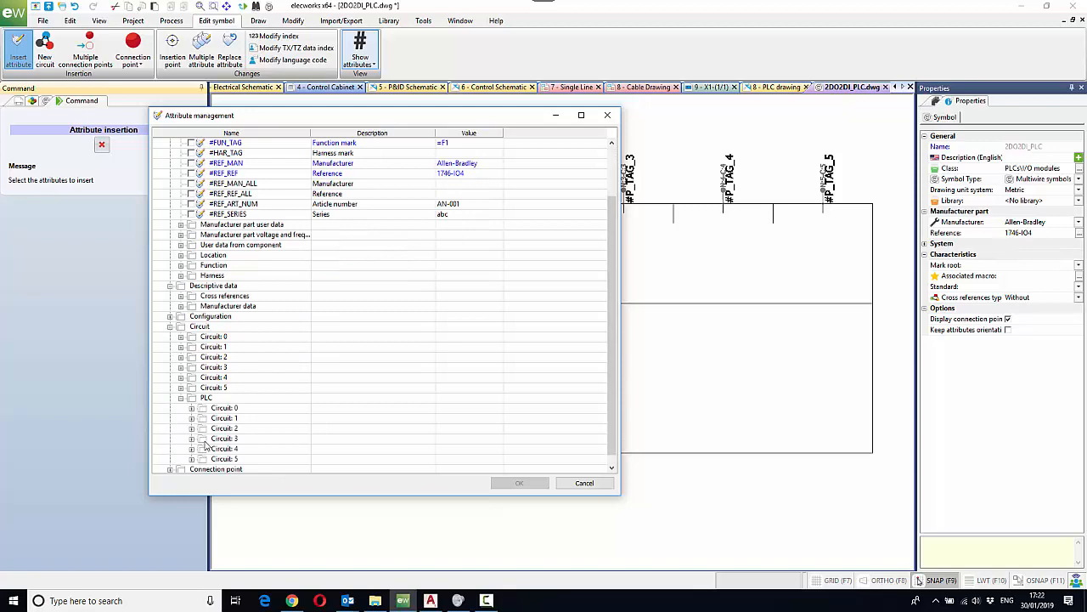
{"action": "left_click", "coordinate": [192, 387]}
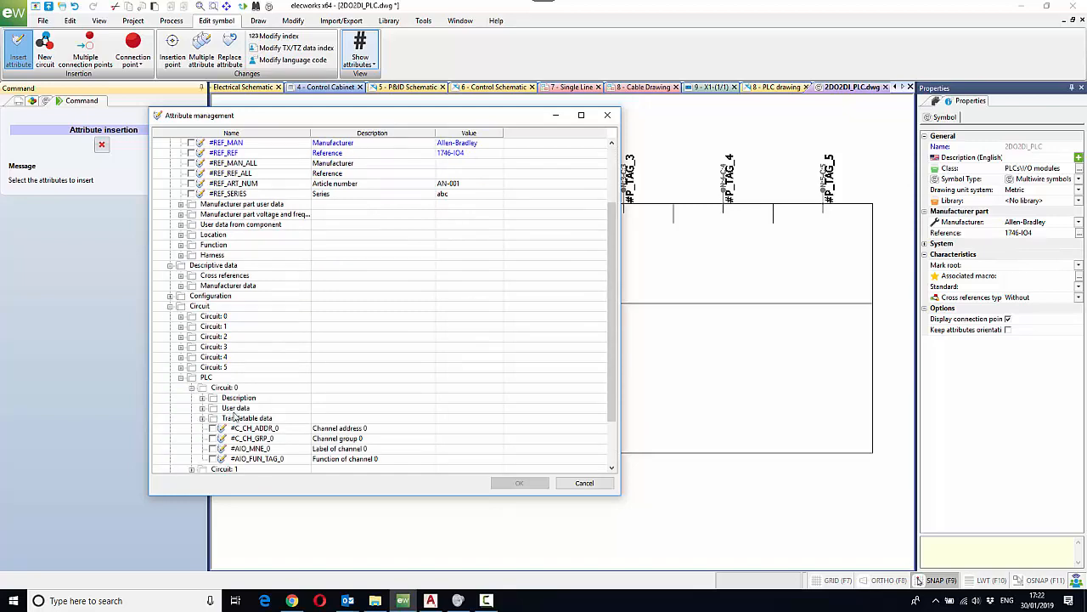
{"action": "left_click_drag", "start_coordinate": [357, 116], "coordinate": [450, 282]}
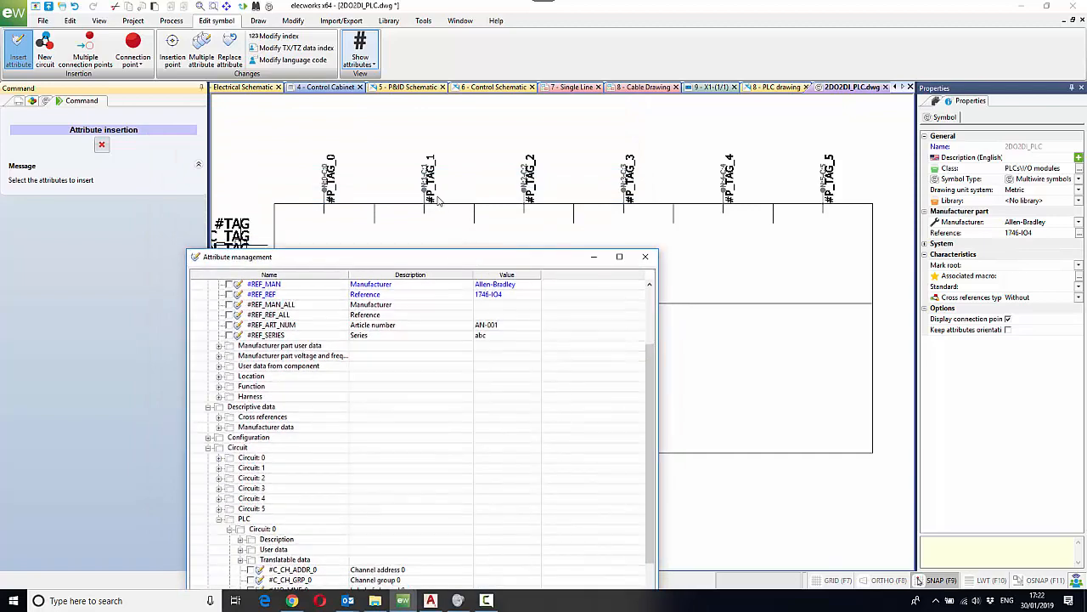
{"action": "mouse_move", "coordinate": [450, 178]}
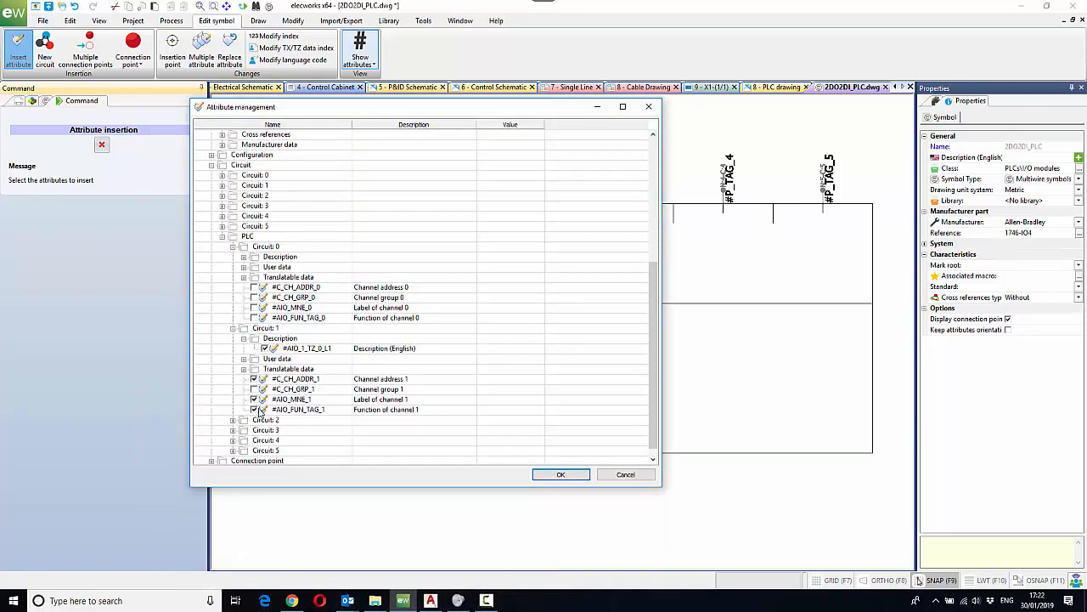
{"action": "mouse_move", "coordinate": [295, 355]}
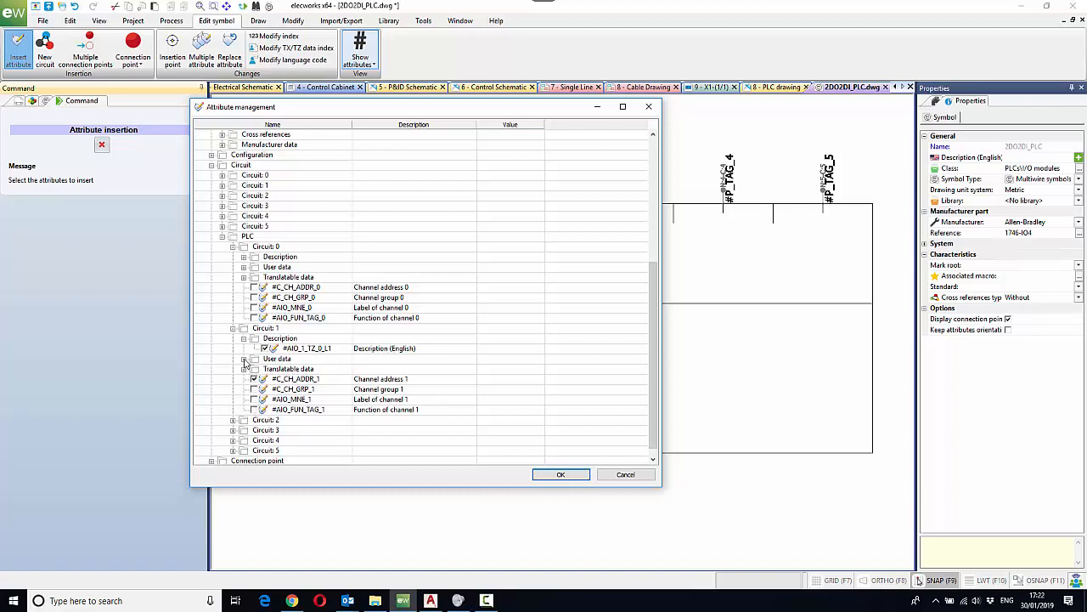
Tick Description (English) and Channel address for PLC circuits 1, 2 and 4
{"action": "left_click", "coordinate": [245, 358]}
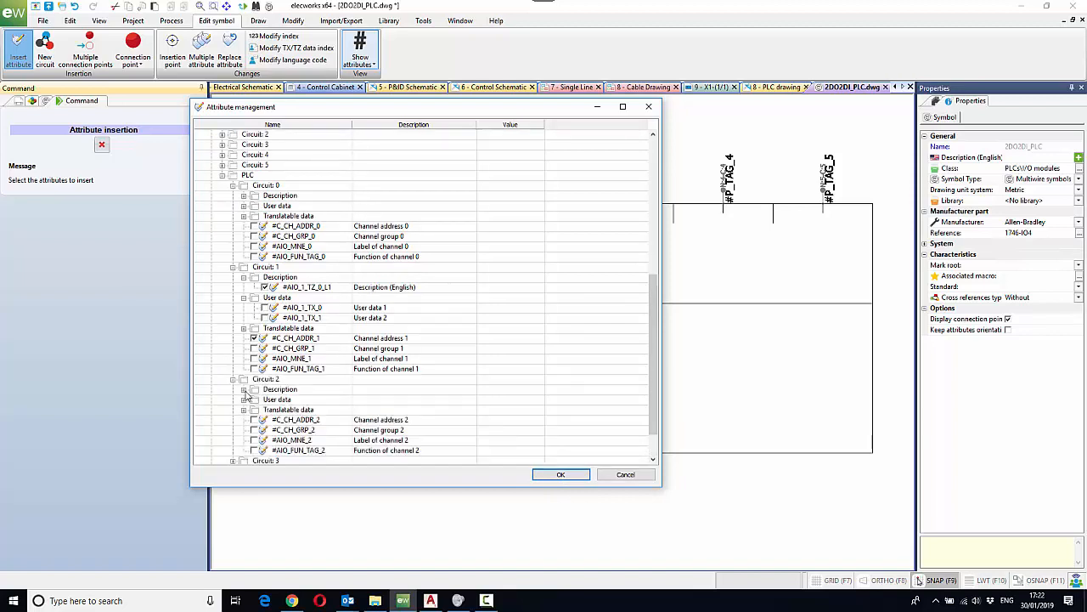
{"action": "left_click", "coordinate": [245, 389]}
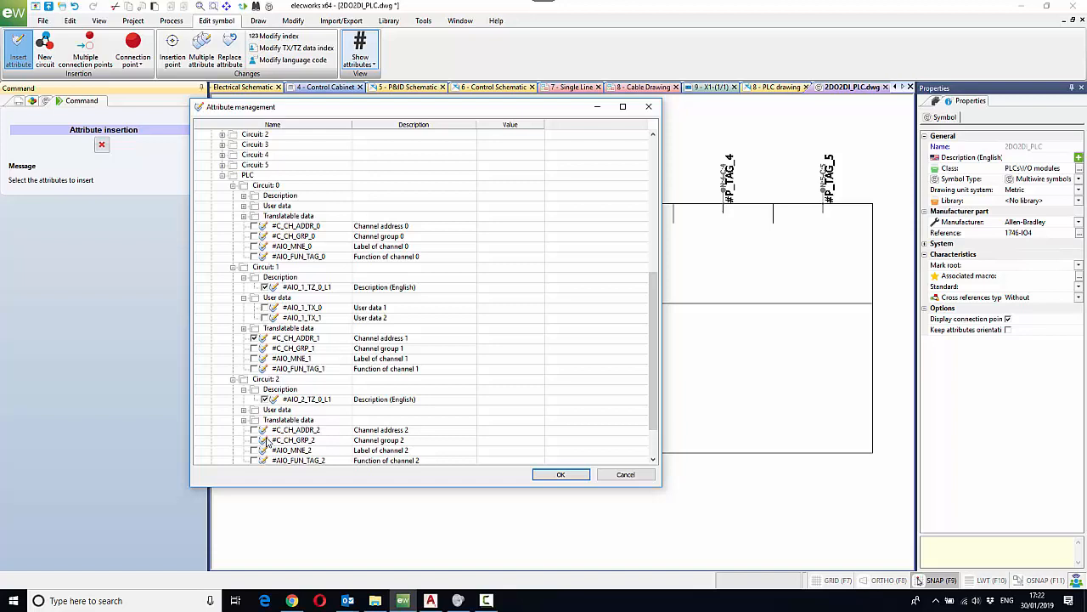
{"action": "left_click", "coordinate": [253, 429]}
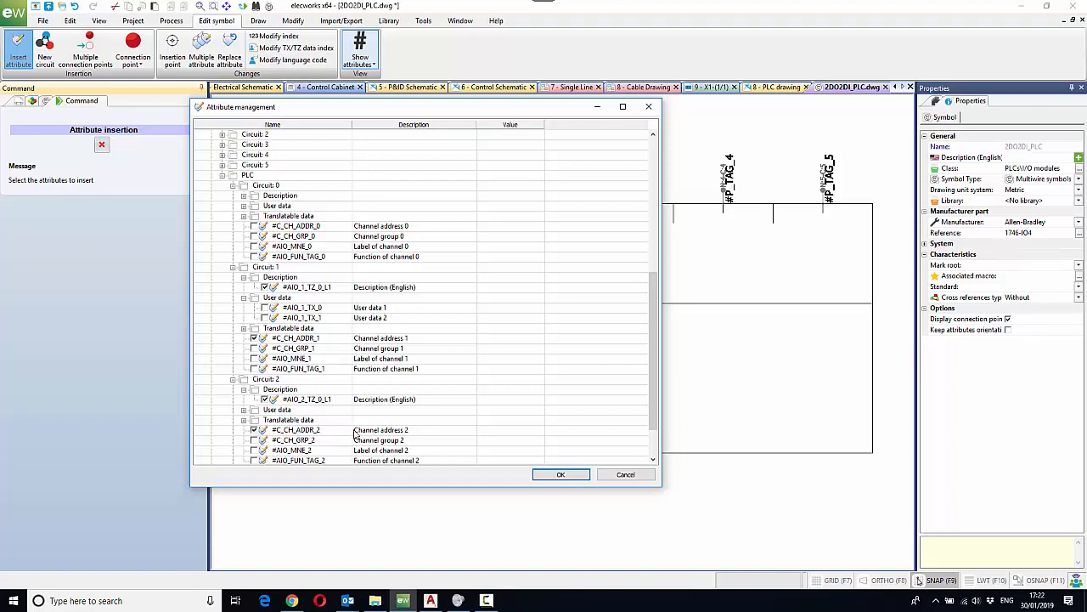
{"action": "scroll", "scroll_direction": "down", "scroll_amount": 3}
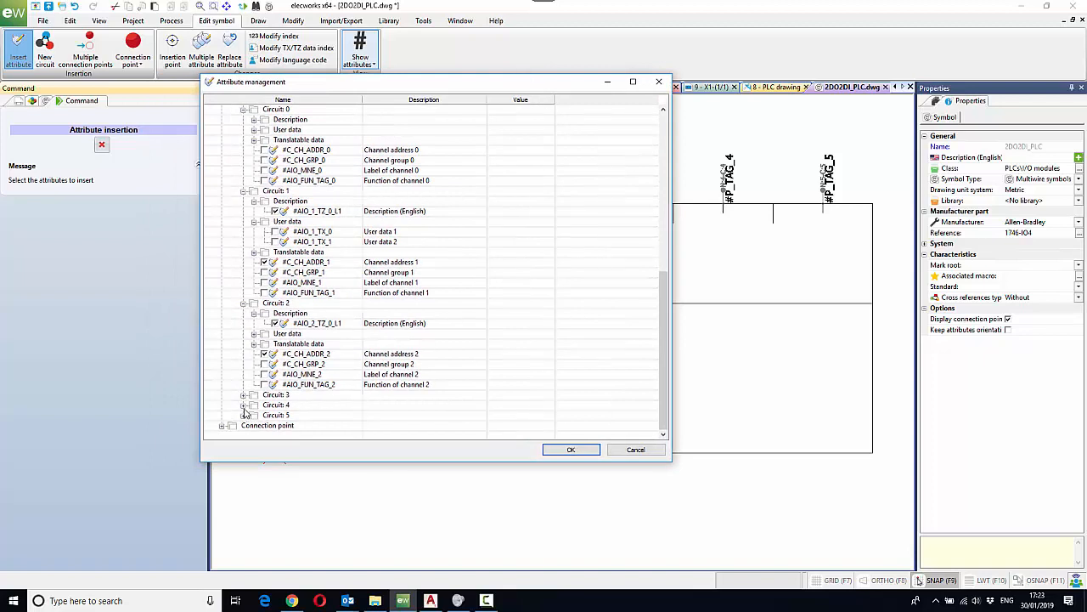
{"action": "scroll", "scroll_direction": "down", "scroll_amount": 3}
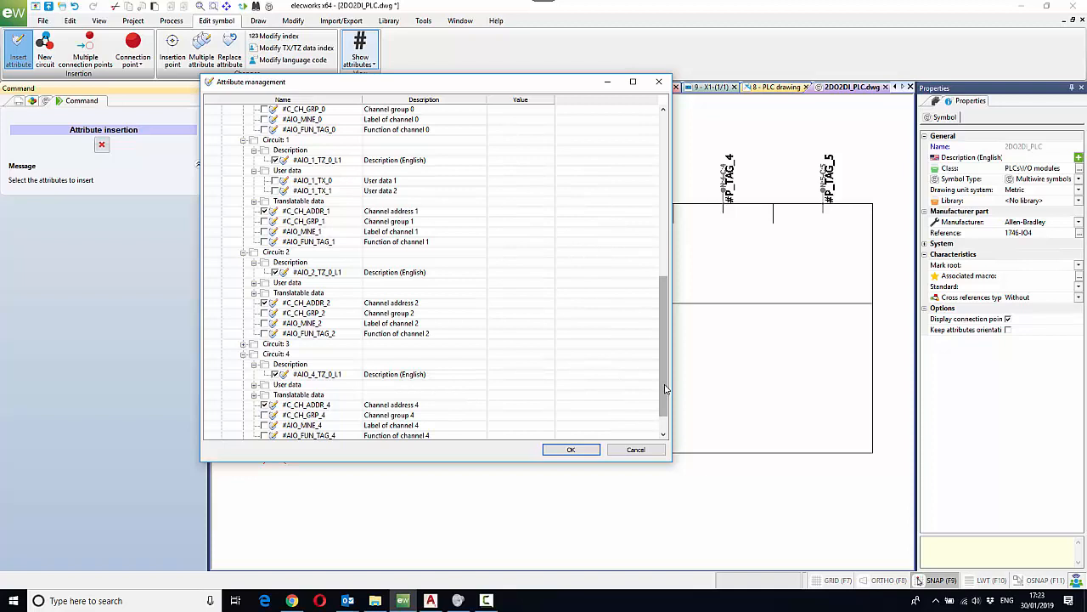
{"action": "scroll", "scroll_direction": "down", "scroll_amount": 3}
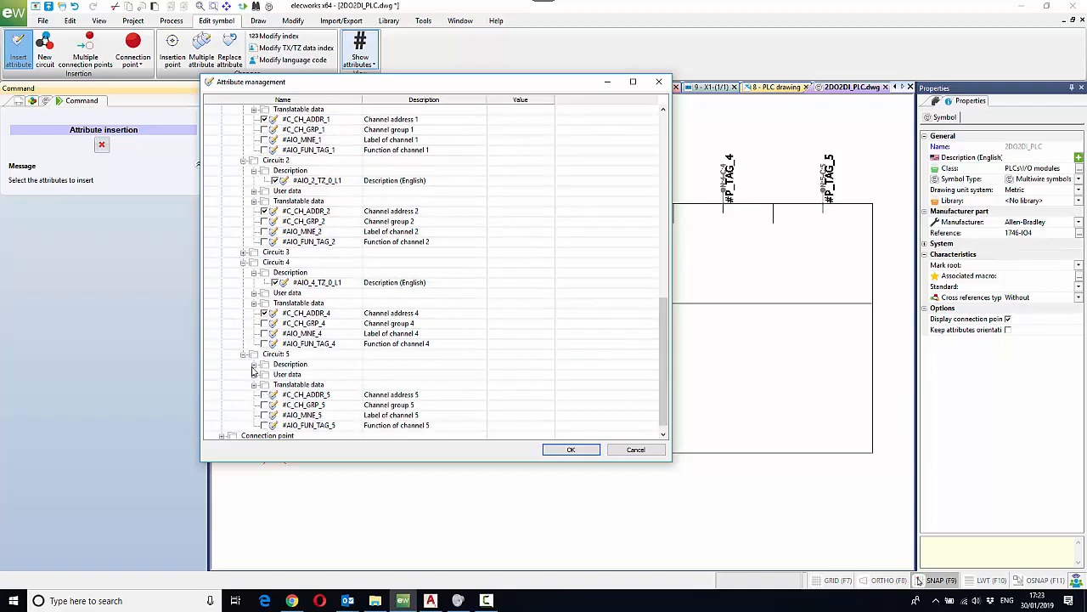
Tick circuit 5's attributes, confirm and place them under each connection point
{"action": "left_click", "coordinate": [571, 449]}
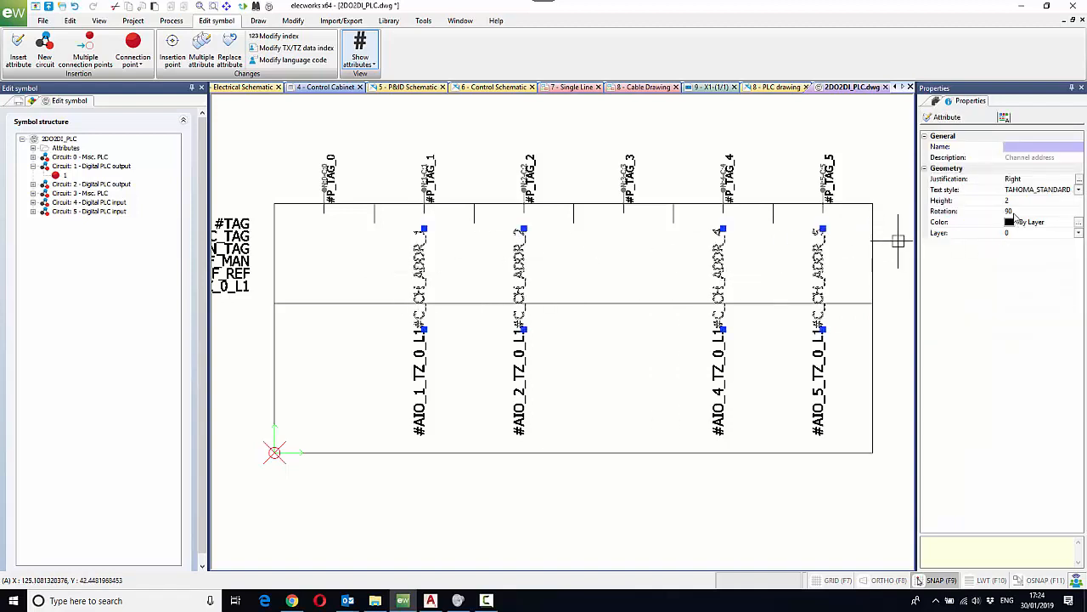
Set the channel address attributes to Rotation 0 and Middle Center justification
{"action": "left_click", "coordinate": [1045, 210]}
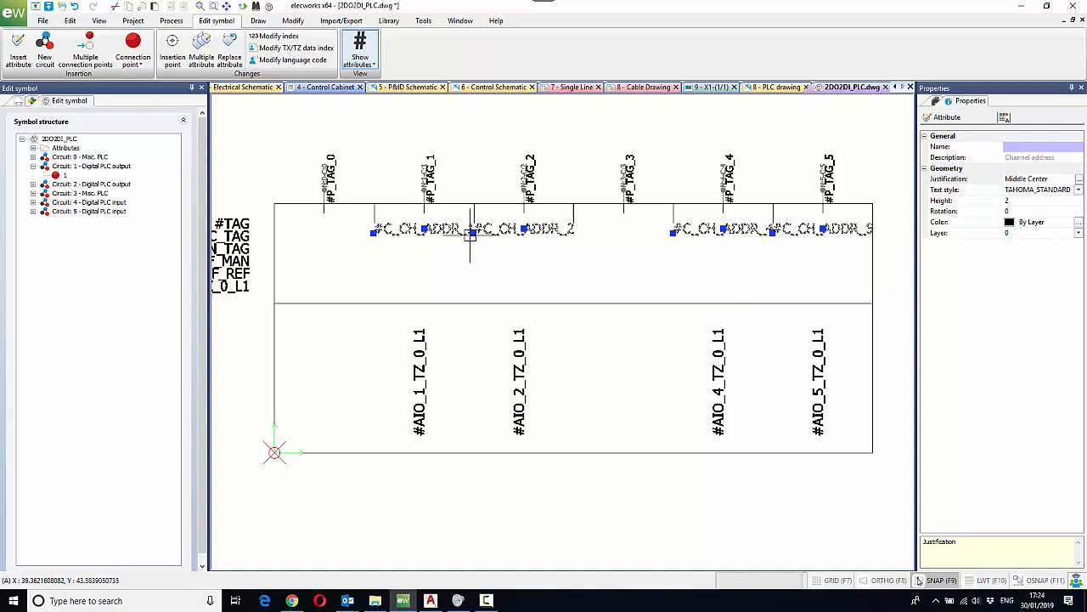
{"action": "mouse_move", "coordinate": [575, 251]}
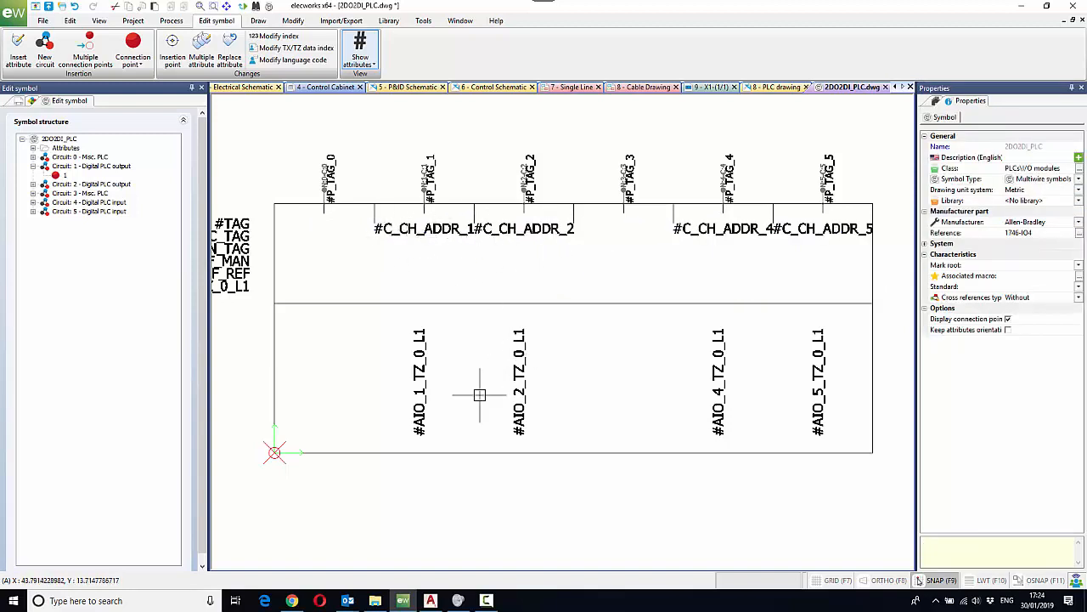
{"action": "mouse_move", "coordinate": [836, 352]}
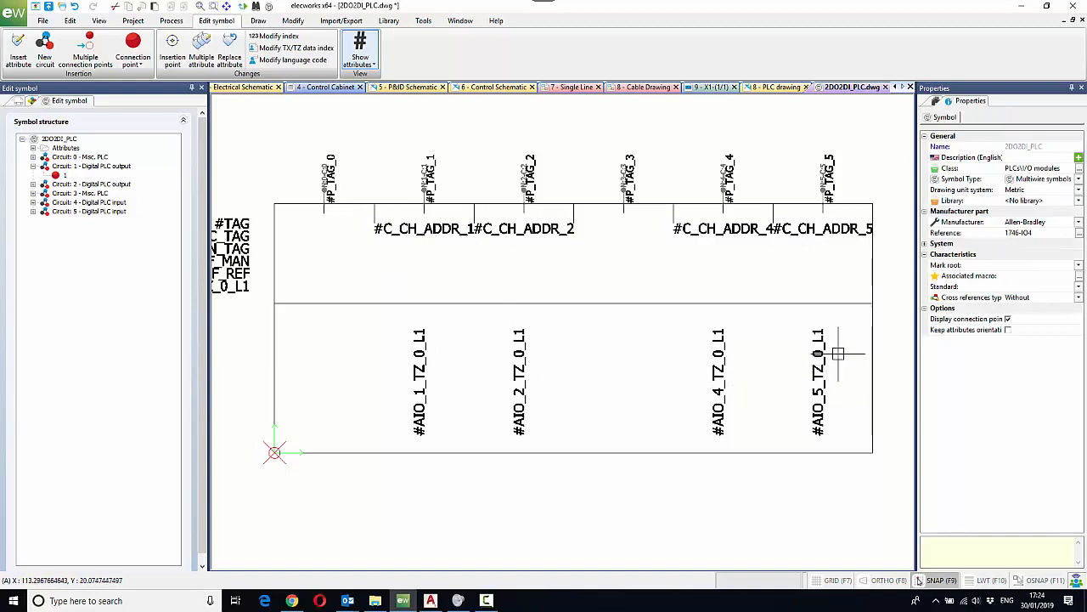
{"action": "mouse_move", "coordinate": [858, 347]}
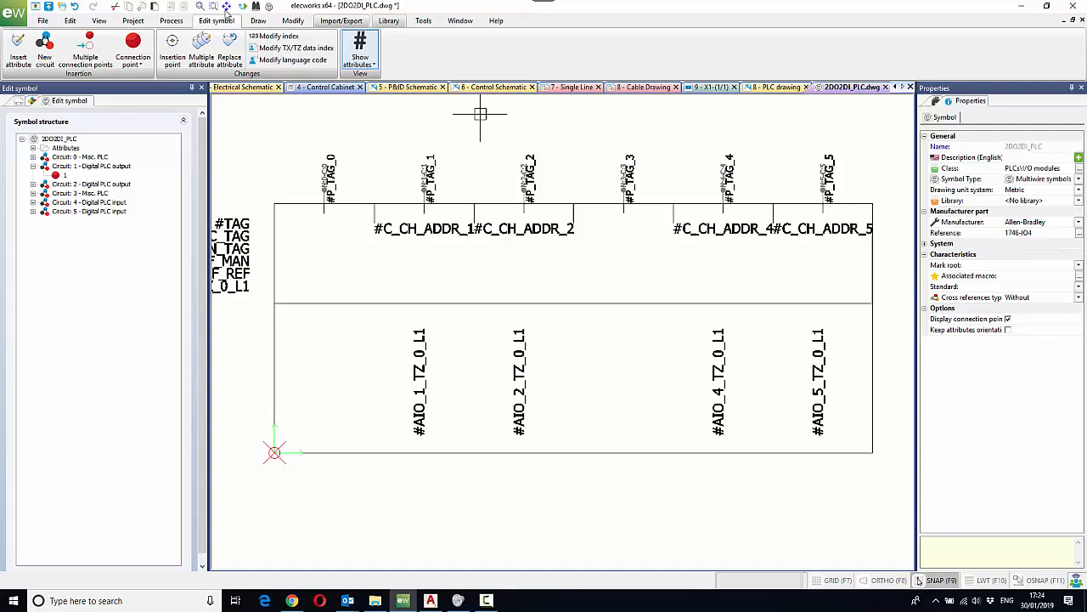
{"action": "left_click", "coordinate": [200, 51]}
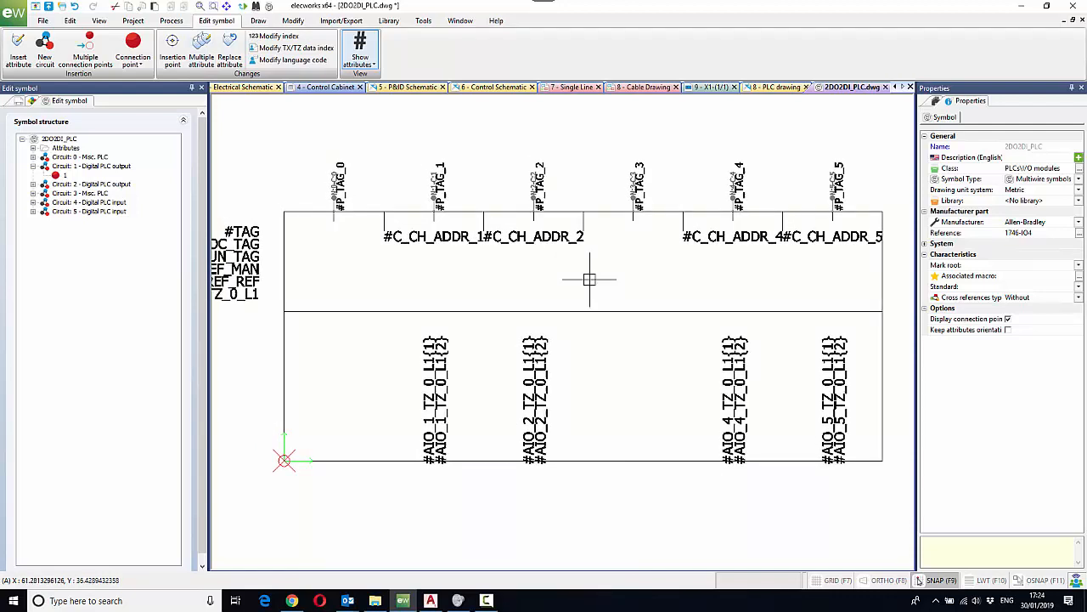
{"action": "mouse_move", "coordinate": [585, 278]}
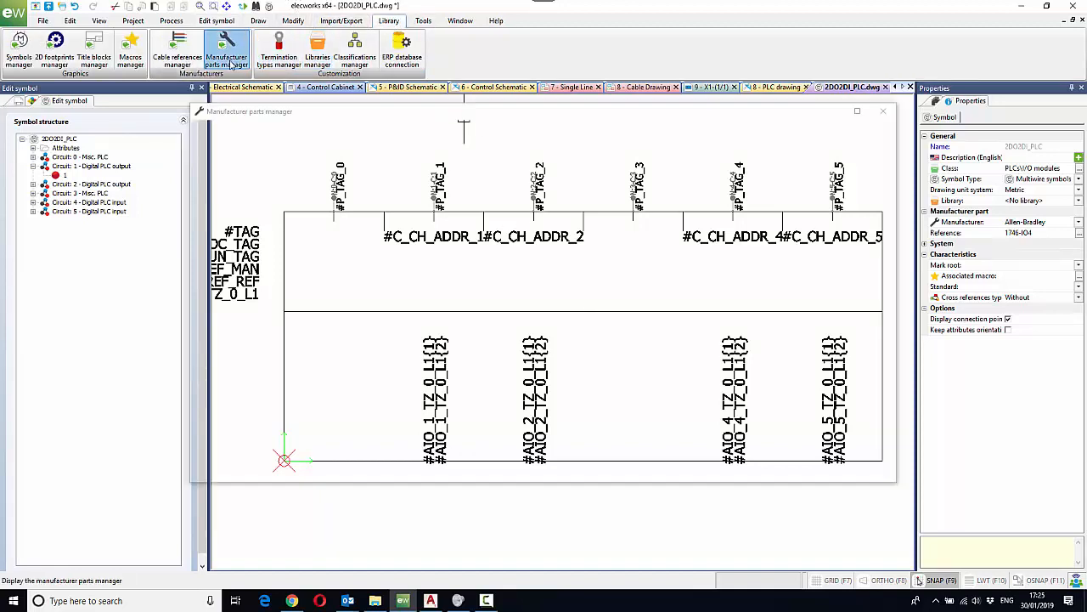
Open the Allen-Bradley 1746-IO4 part's properties from the Manufacturer parts manager
{"action": "left_click", "coordinate": [226, 51]}
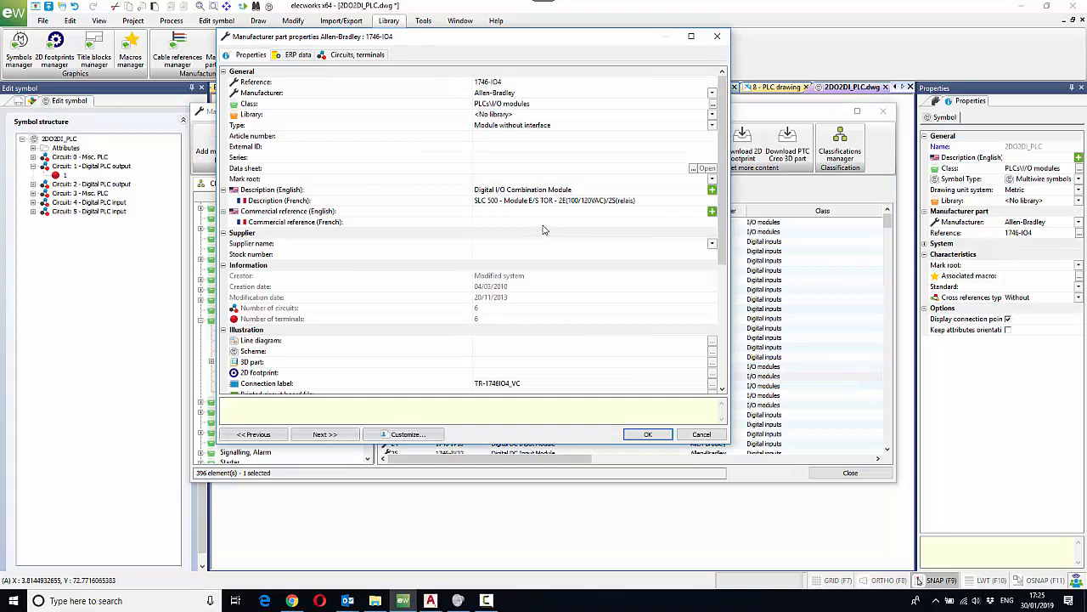
{"action": "mouse_move", "coordinate": [639, 357]}
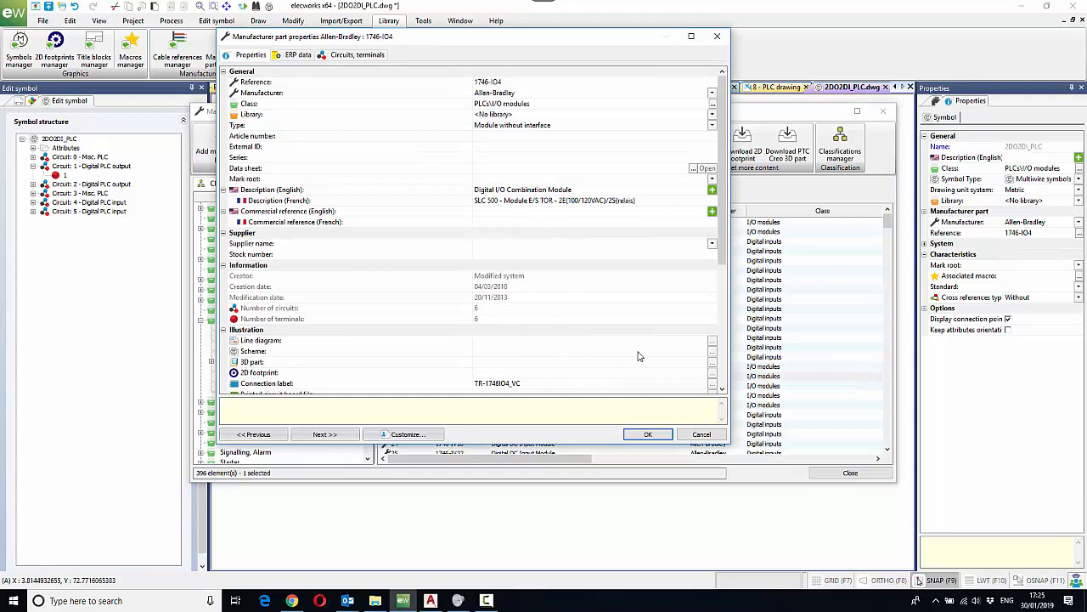